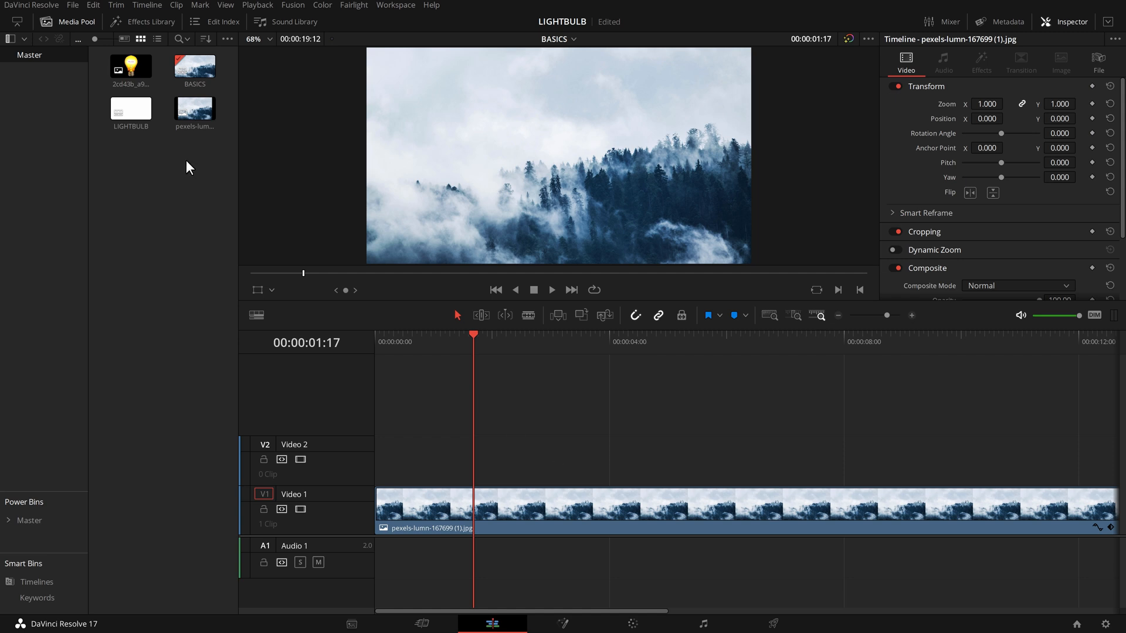
# Add a basic Text title from the Titles library onto Video 2 above the forest background.
pyautogui.click(142, 21)
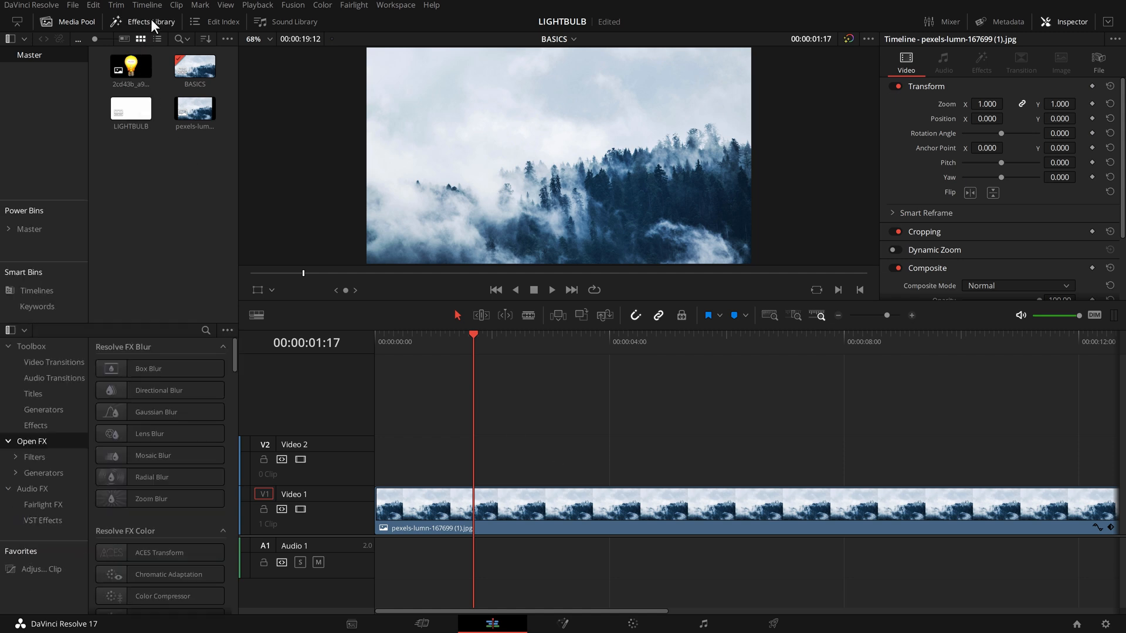
pyautogui.click(33, 394)
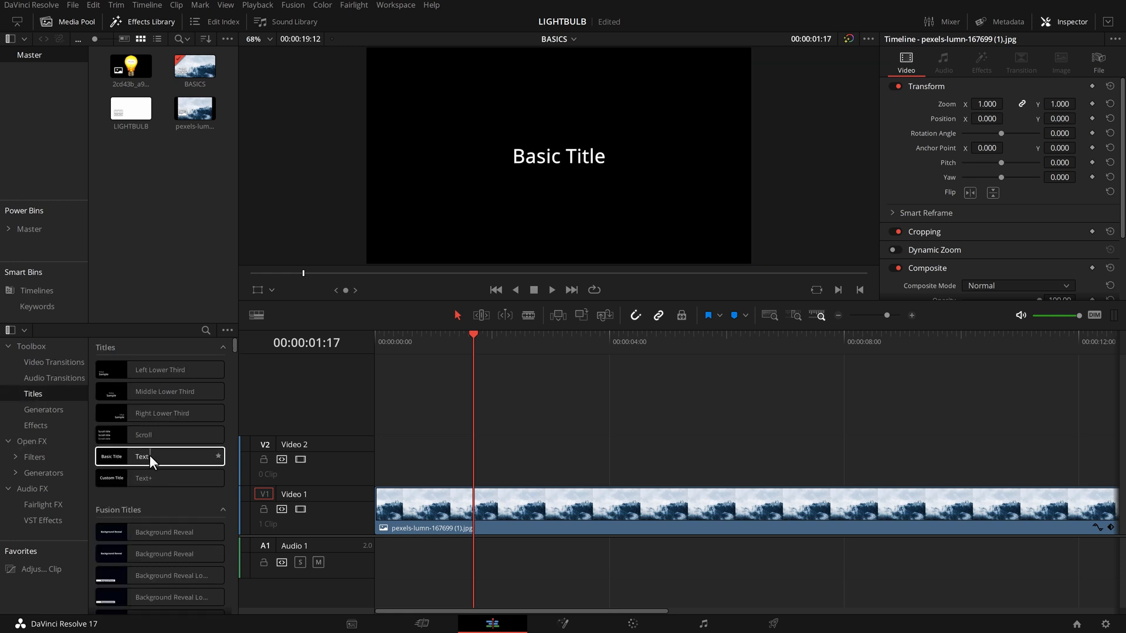
pyautogui.moveTo(142, 456); pyautogui.dragTo(397, 459)
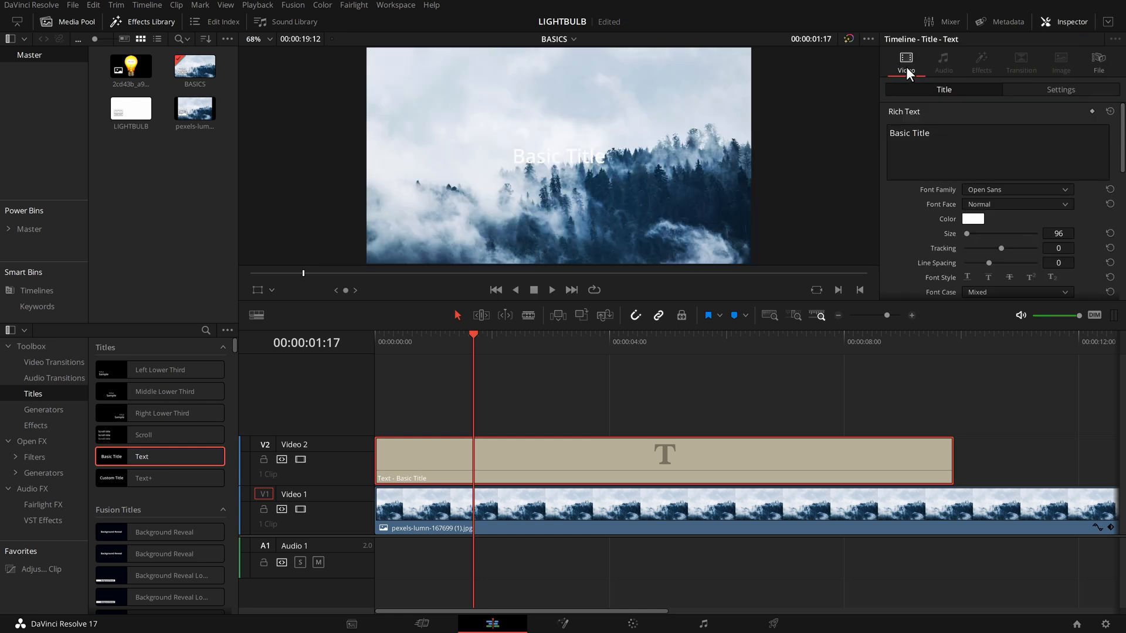
# Replace the placeholder with MRALEXTECH and enlarge the font size to 228.
pyautogui.tripleClick(910, 133)
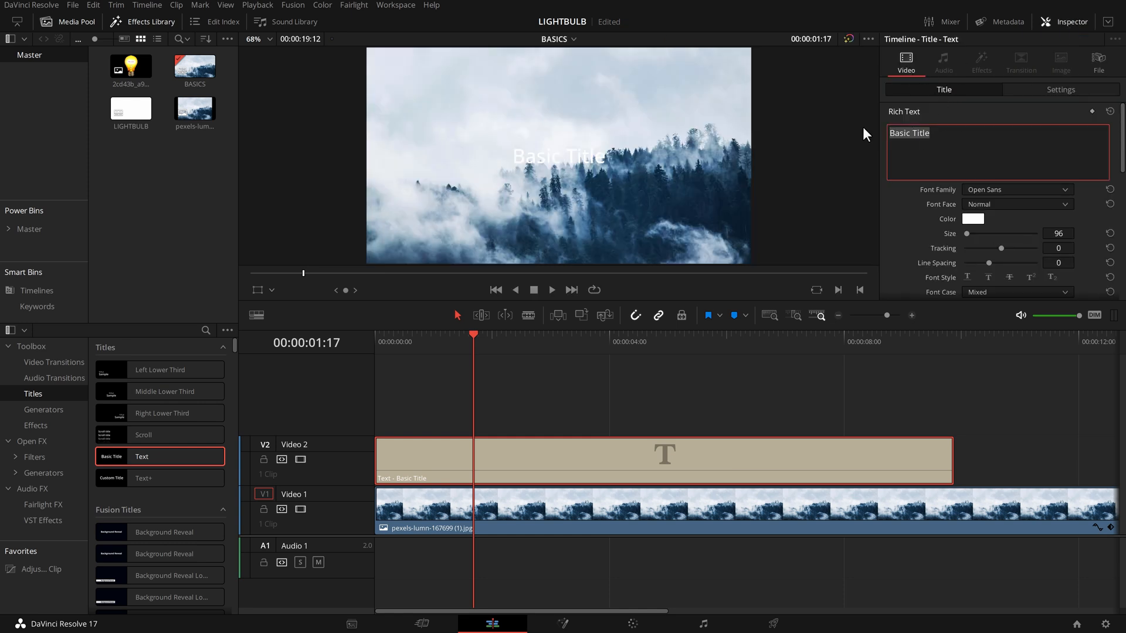
pyautogui.write('MRALEXT')
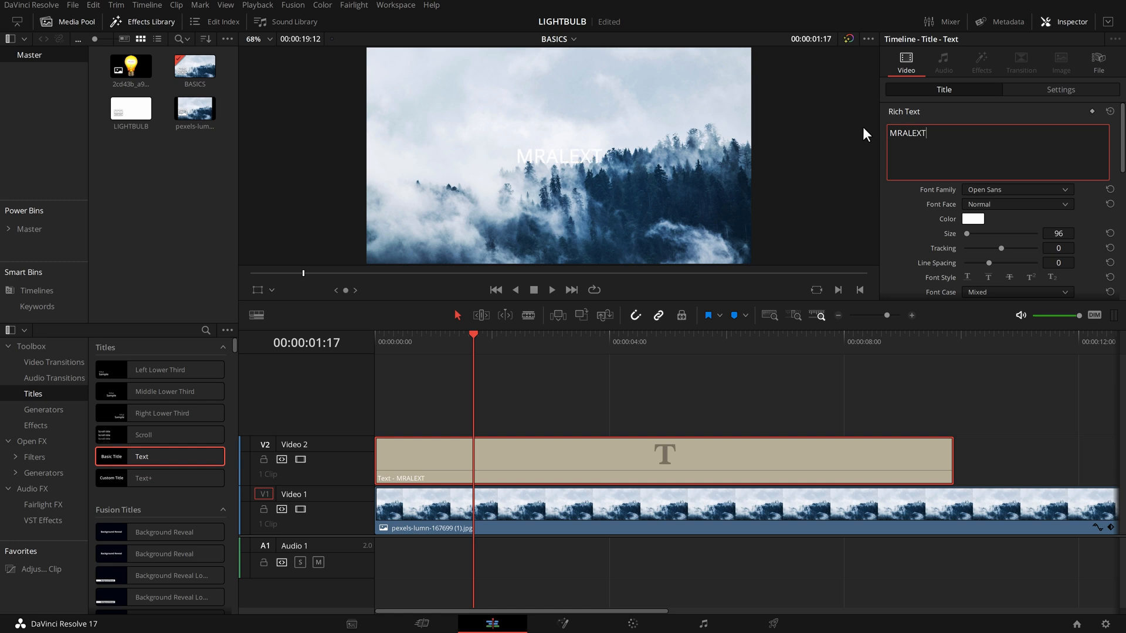
pyautogui.write('ECH')
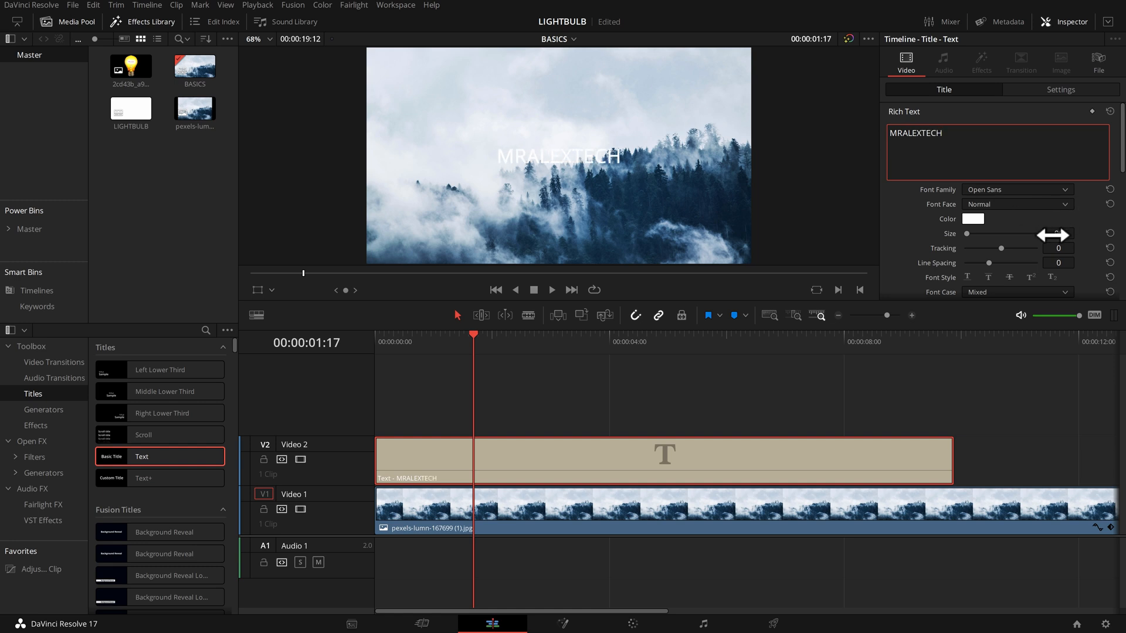
pyautogui.moveTo(966, 233); pyautogui.dragTo(1027, 234)
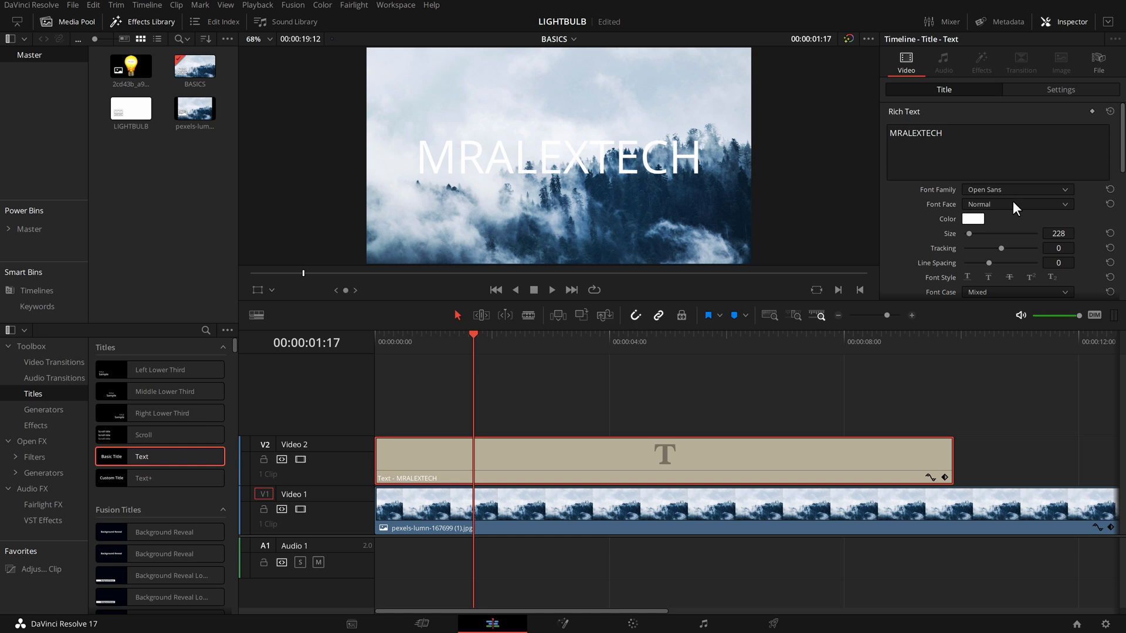
pyautogui.moveTo(992, 200)
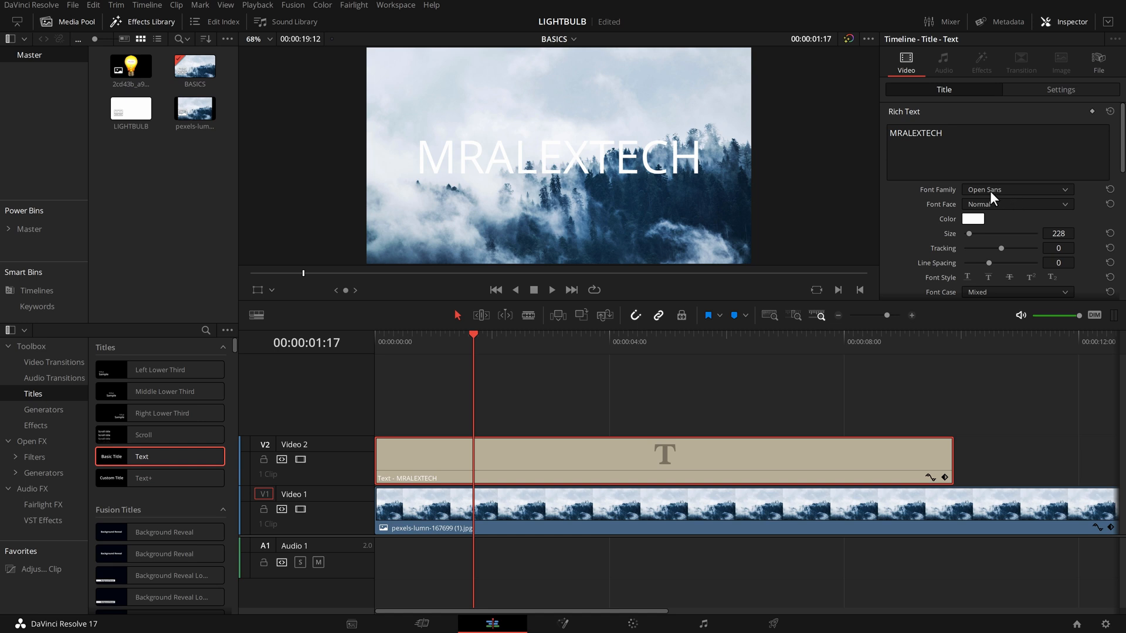
# Offset the drop shadow sideways, raise its blur and opacity, and cancel the shadow colour change.
pyautogui.scroll(-3)
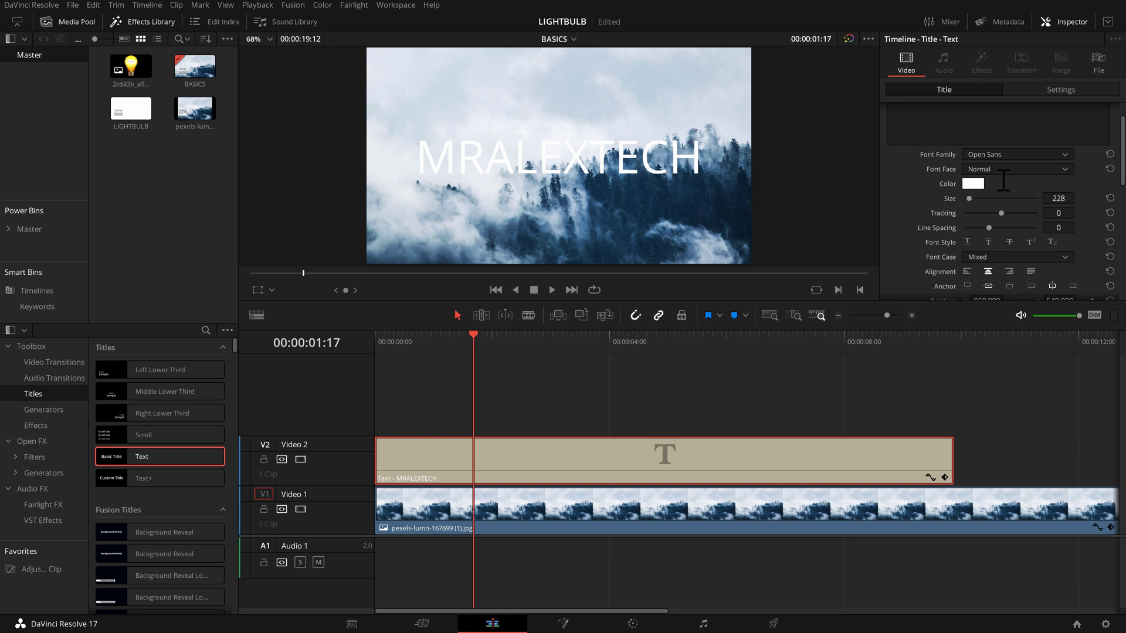
pyautogui.scroll(-3)
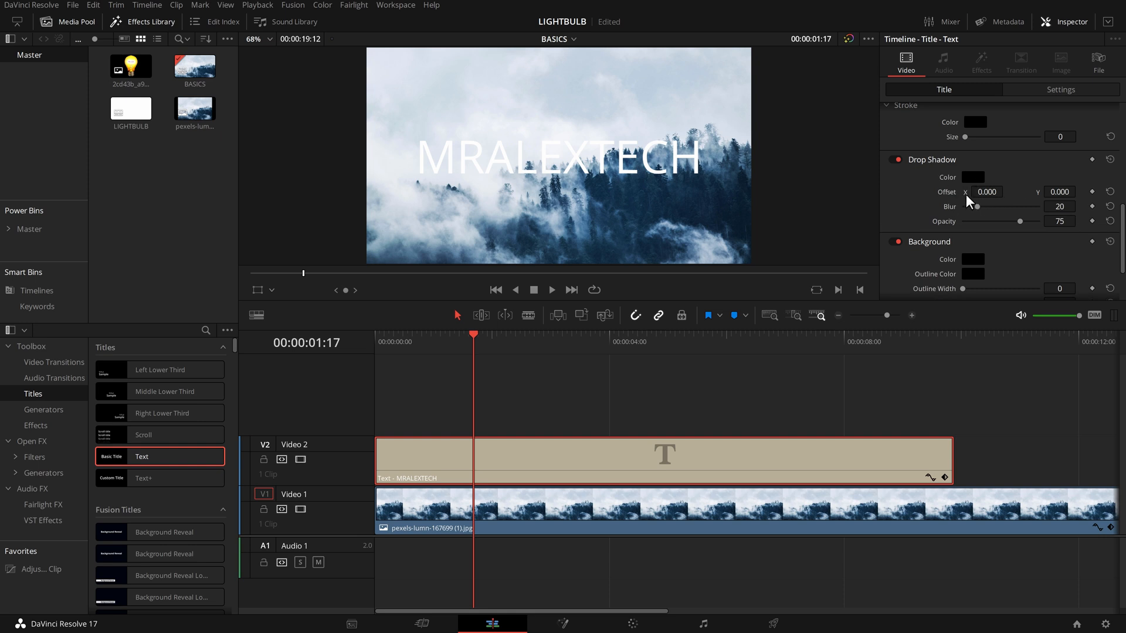
pyautogui.click(1006, 189)
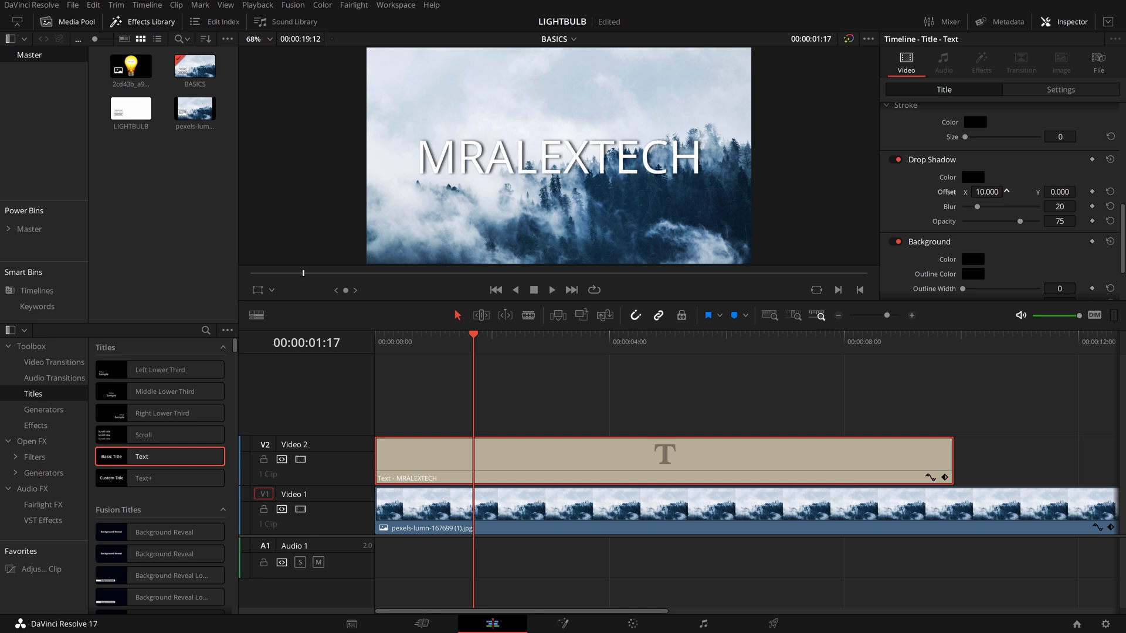
pyautogui.click(990, 191)
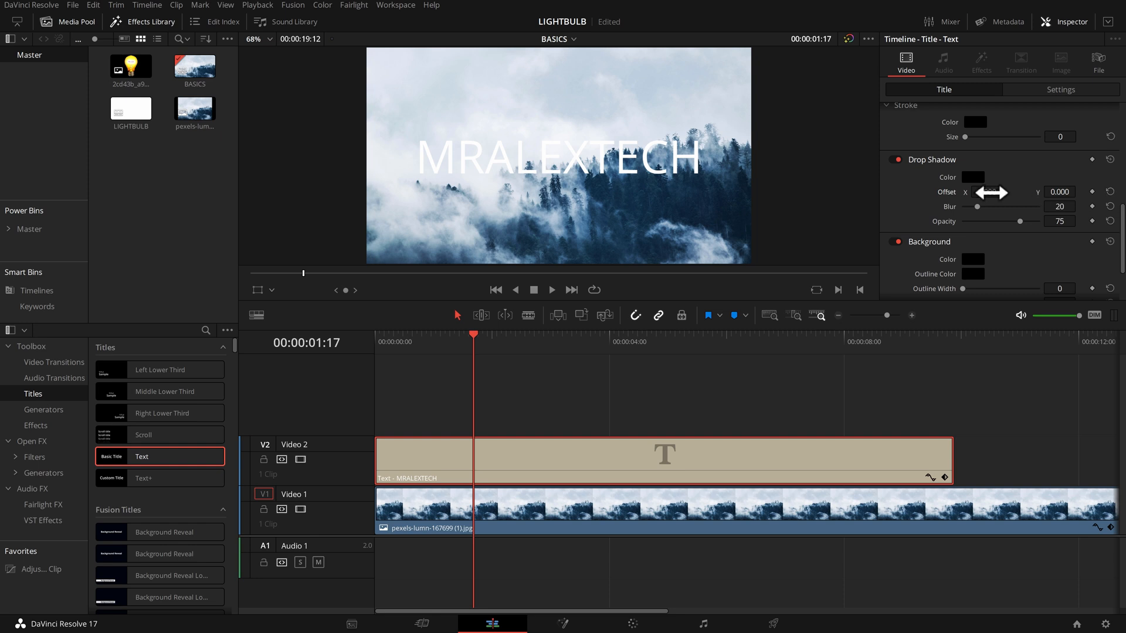
pyautogui.moveTo(984, 192); pyautogui.dragTo(995, 191)
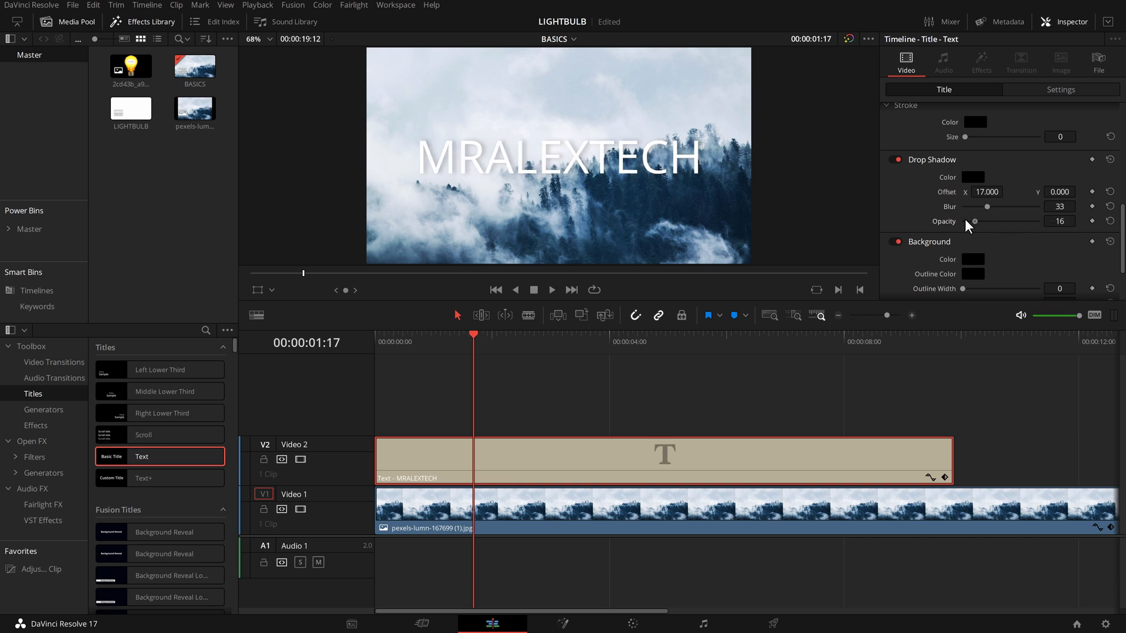
pyautogui.click(972, 177)
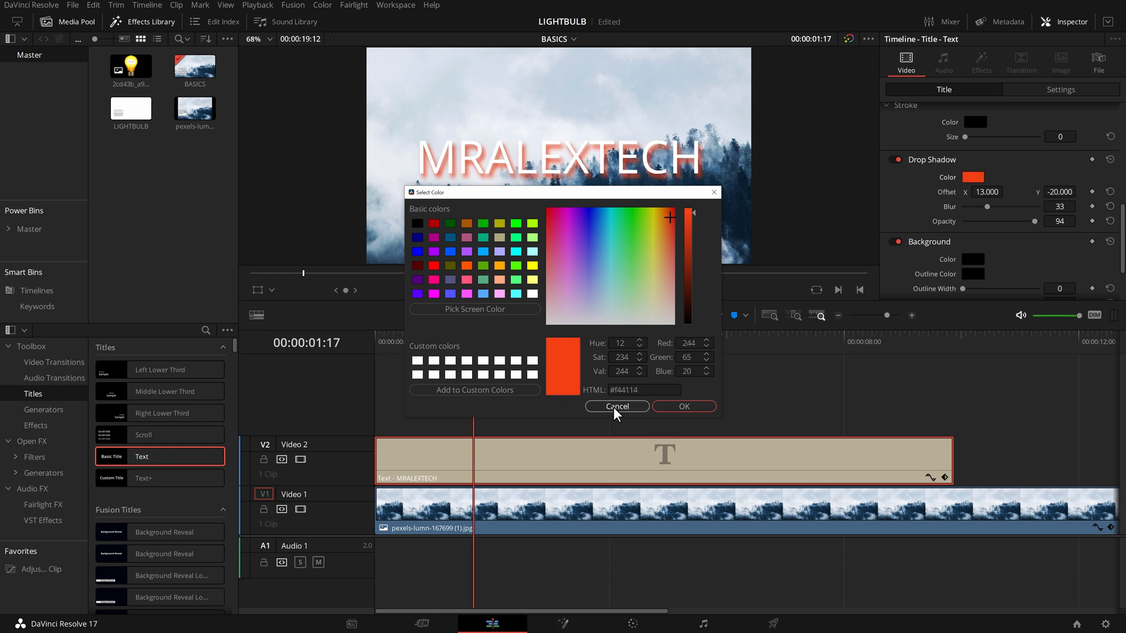
pyautogui.click(616, 406)
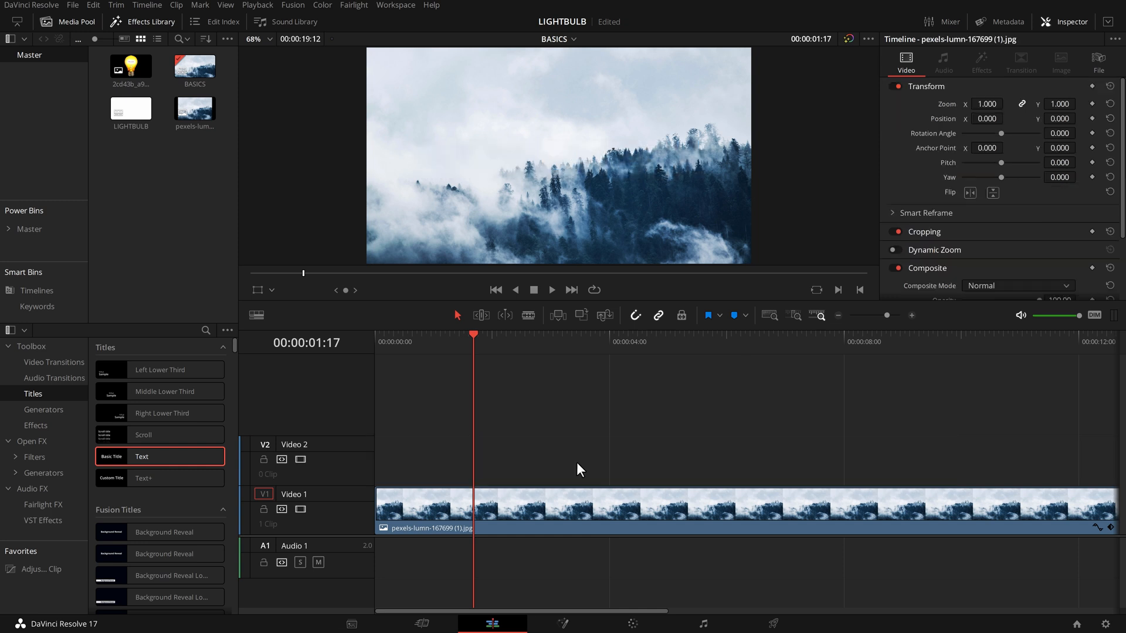
pyautogui.moveTo(190, 489)
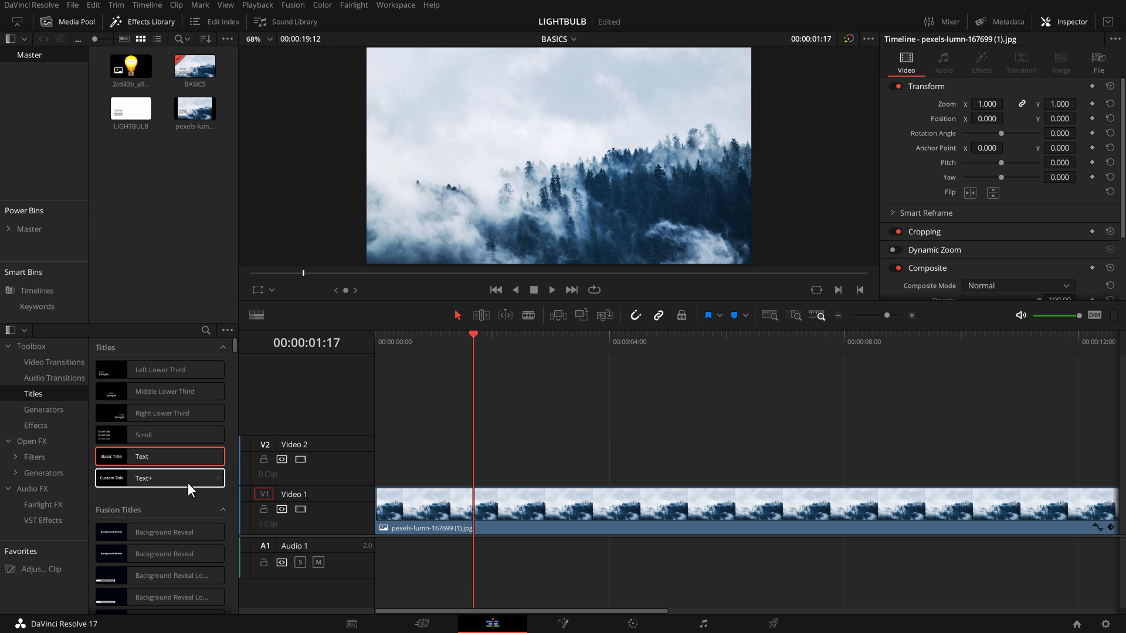
# Place a Text+ title above the background and start typing MRALEXTECH into it.
pyautogui.moveTo(159, 478); pyautogui.dragTo(393, 442)
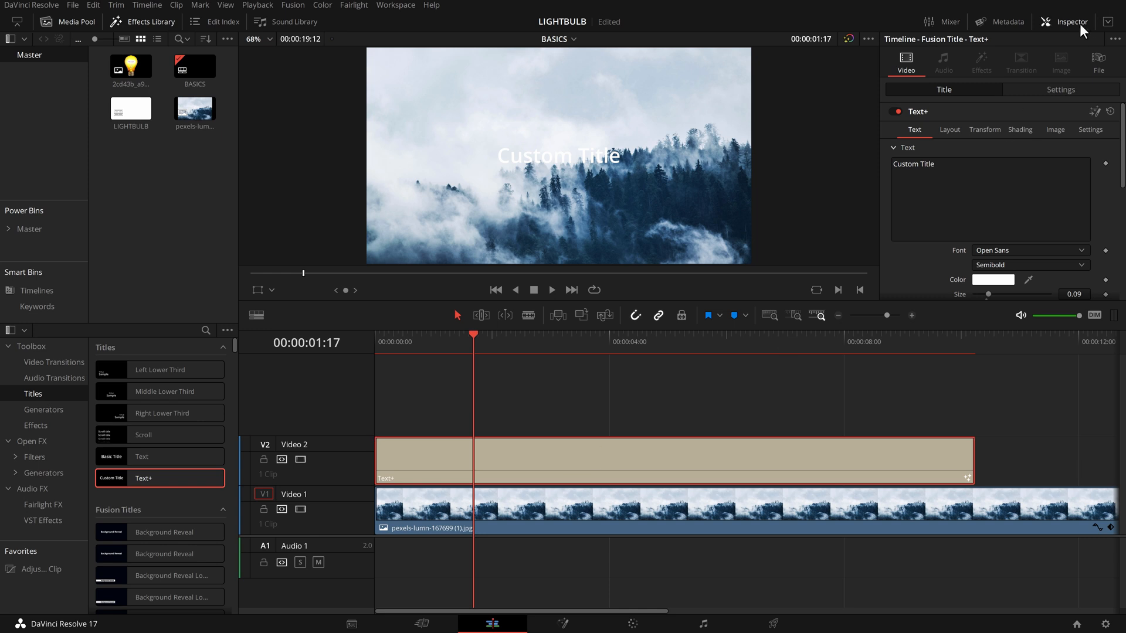
pyautogui.moveTo(910, 142)
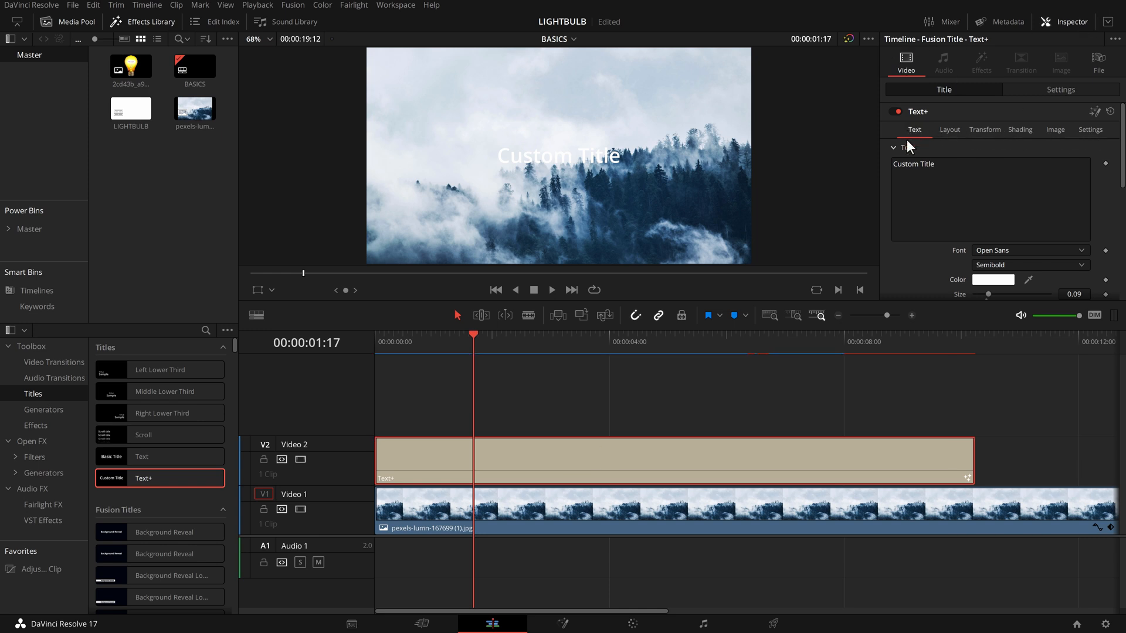
pyautogui.write('MRALEXTECH')
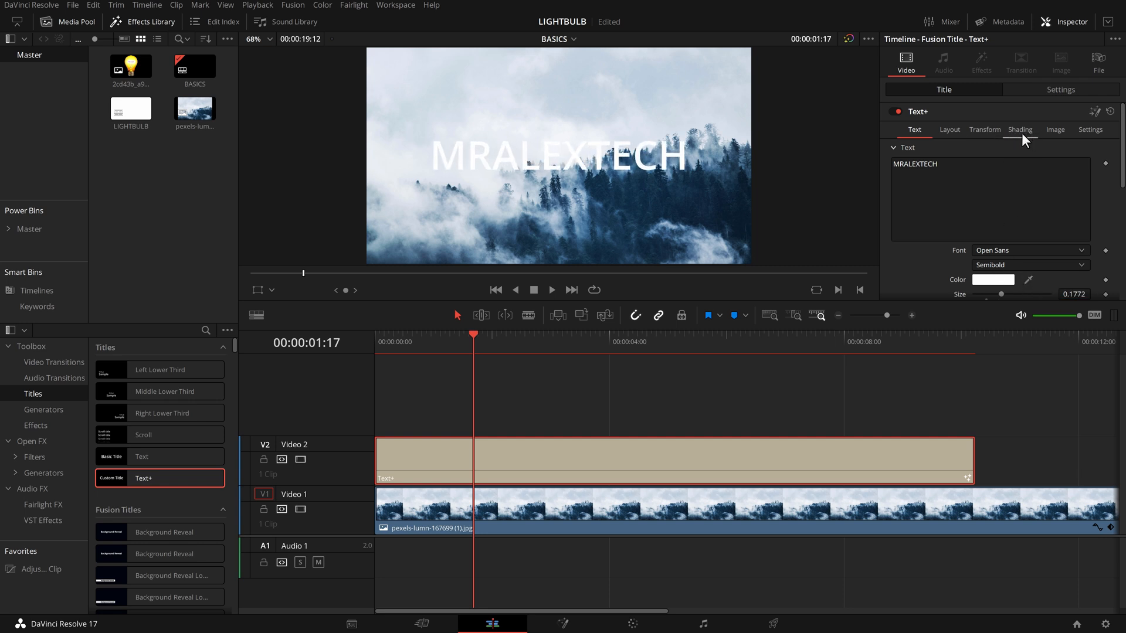
# In Shading, select element 3 and enable the Black Shadow element.
pyautogui.click(1019, 130)
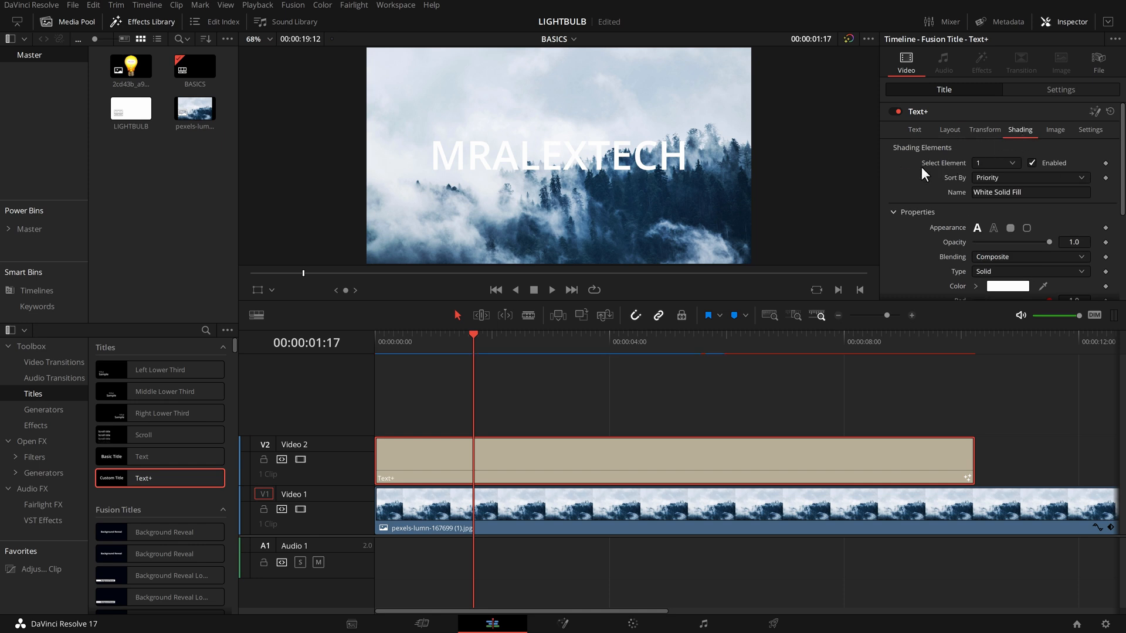
pyautogui.click(996, 163)
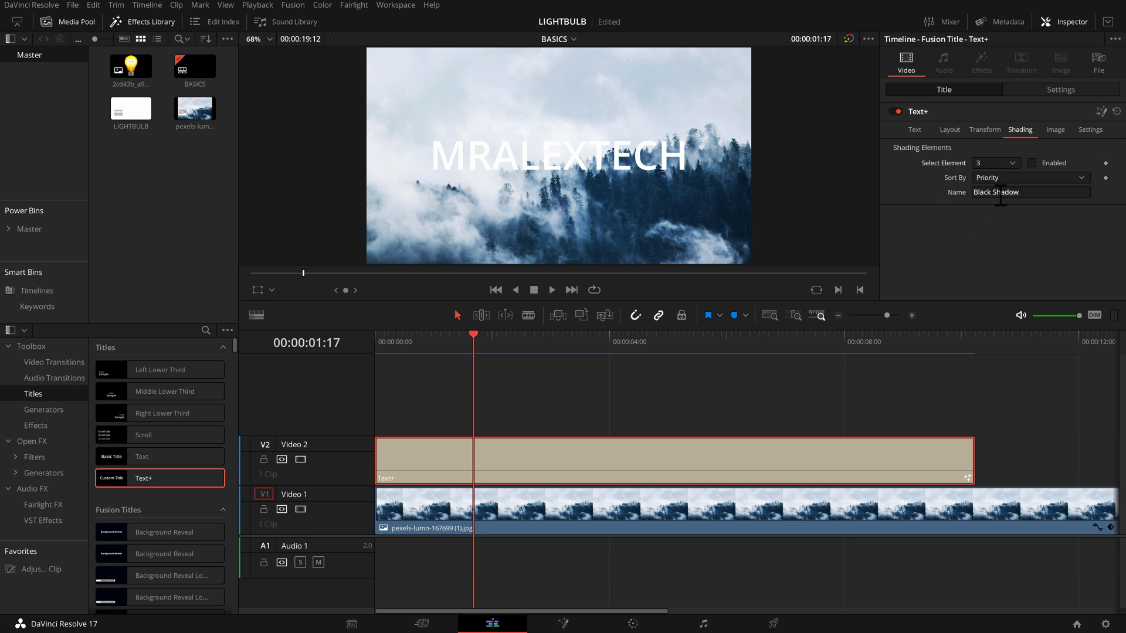
pyautogui.click(1033, 163)
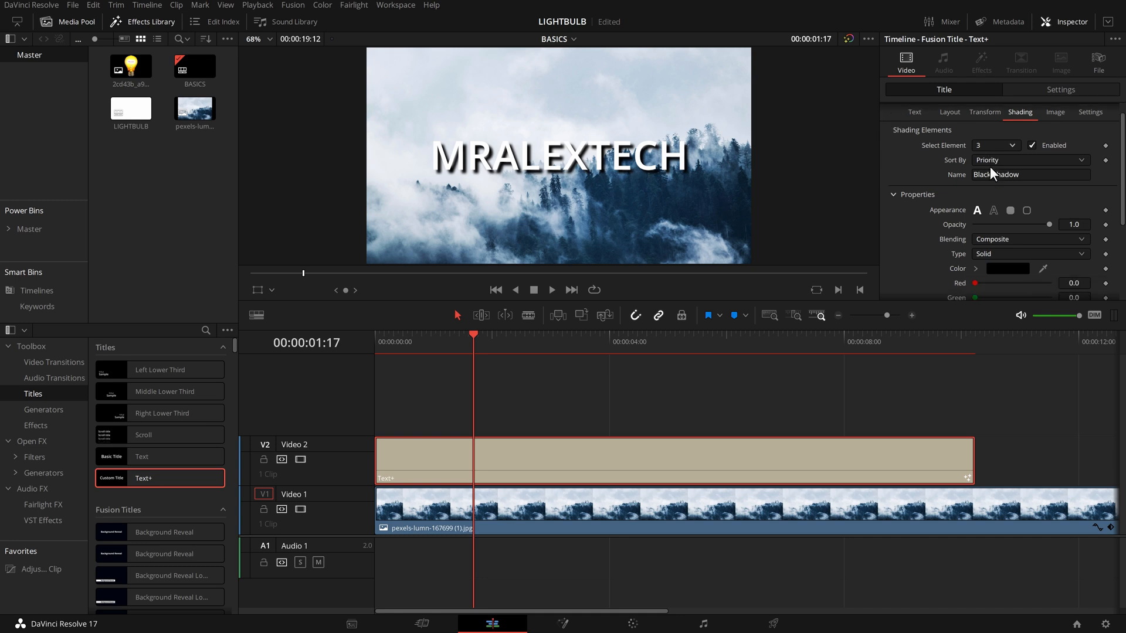
pyautogui.moveTo(1055, 224); pyautogui.dragTo(997, 189)
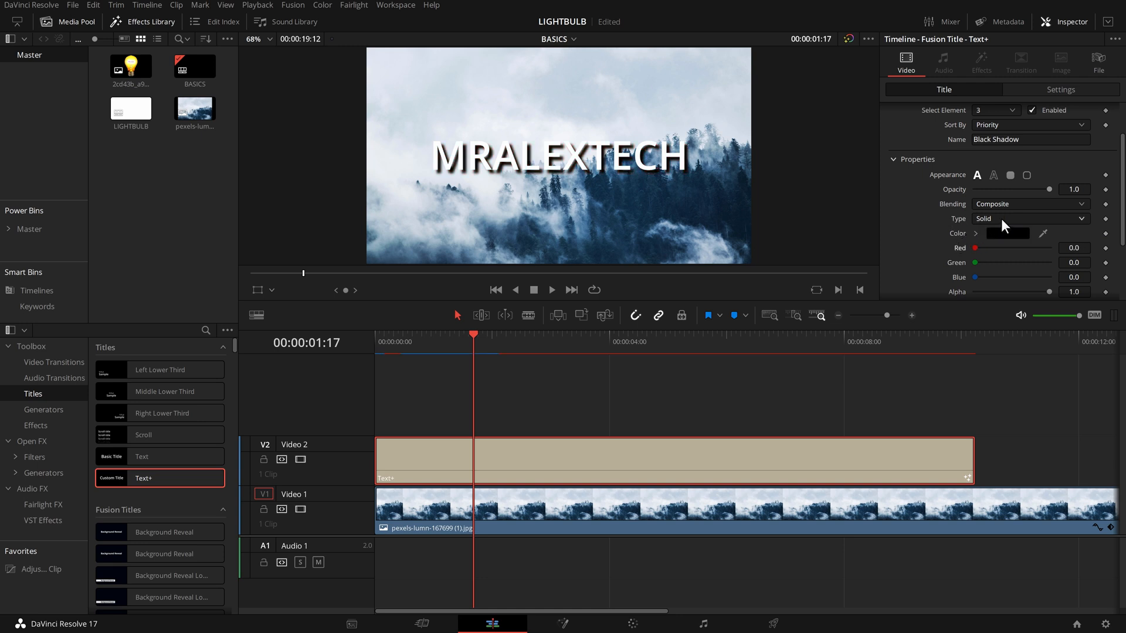
# Change the shadow's fill type from Solid to Gradient.
pyautogui.click(1027, 218)
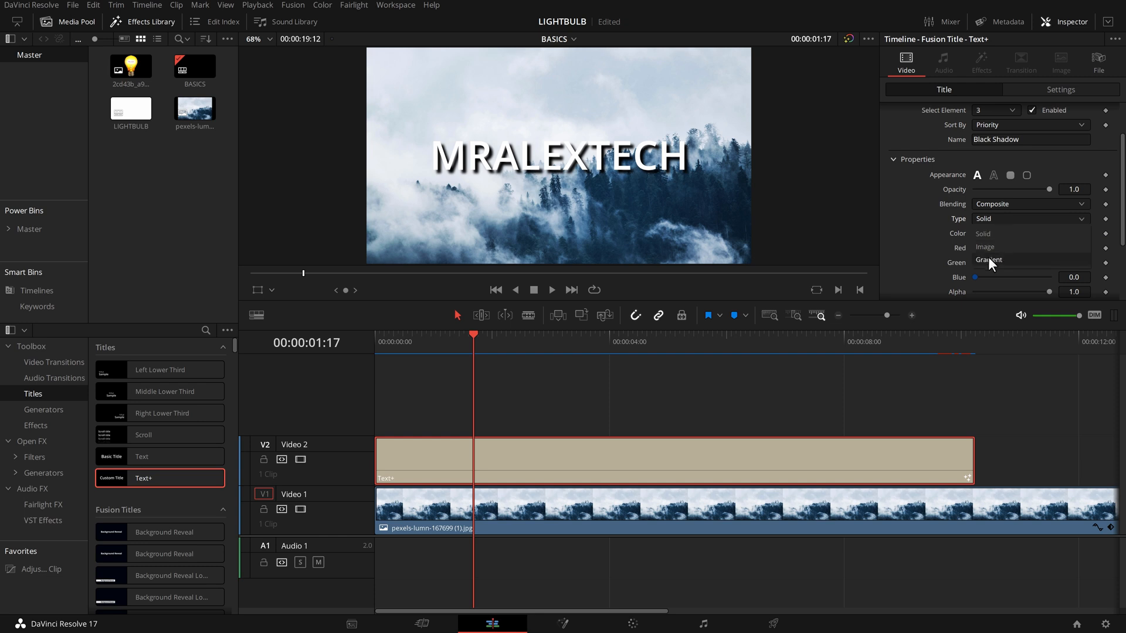
pyautogui.click(990, 259)
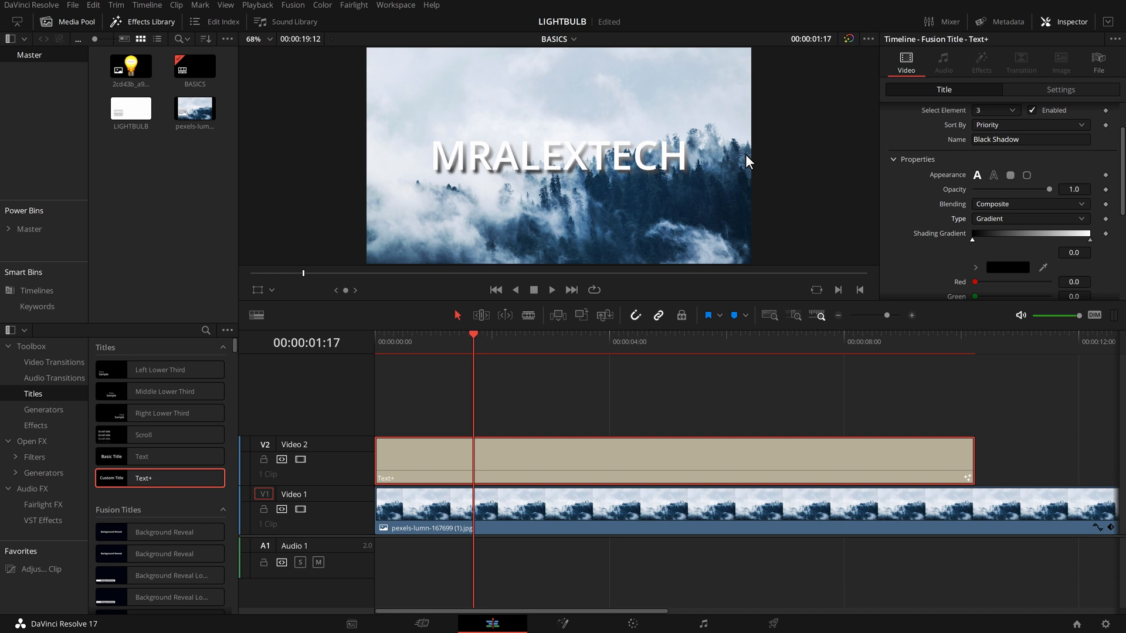
pyautogui.moveTo(995, 280)
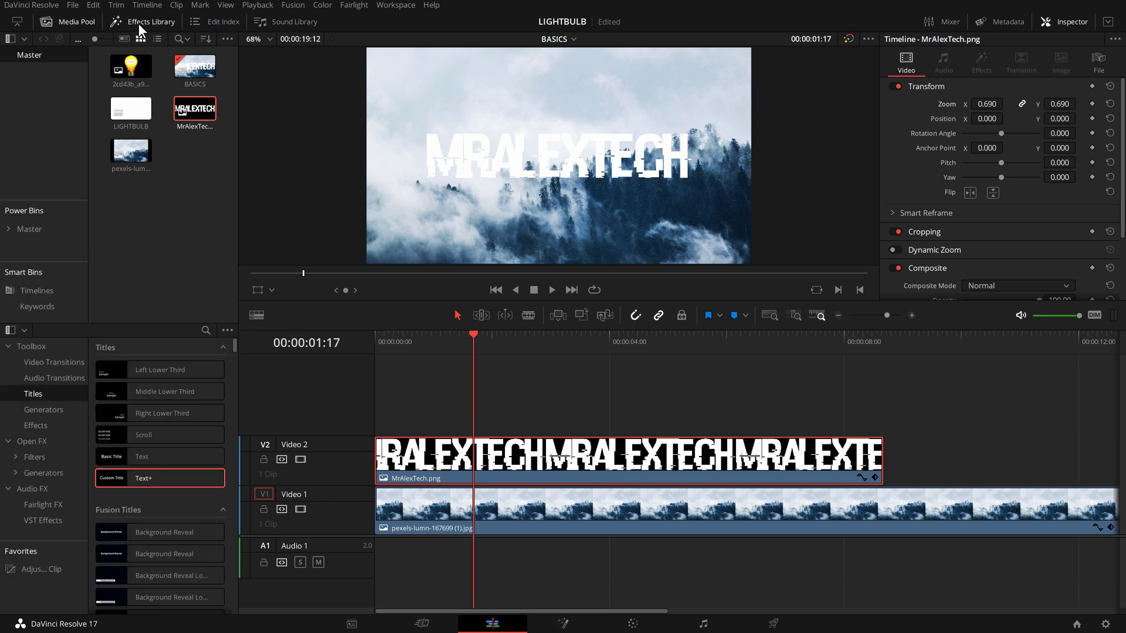
# Browse the Open FX list down to the Resolve FX Stylize effects for the Drop Shadow.
pyautogui.click(32, 441)
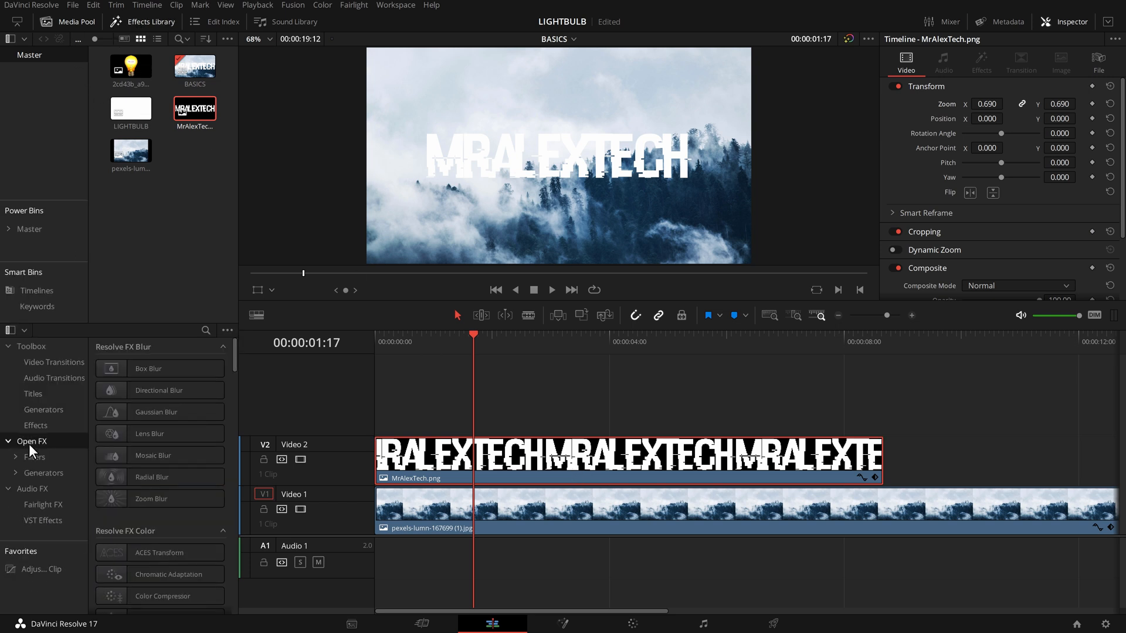
pyautogui.scroll(-3)
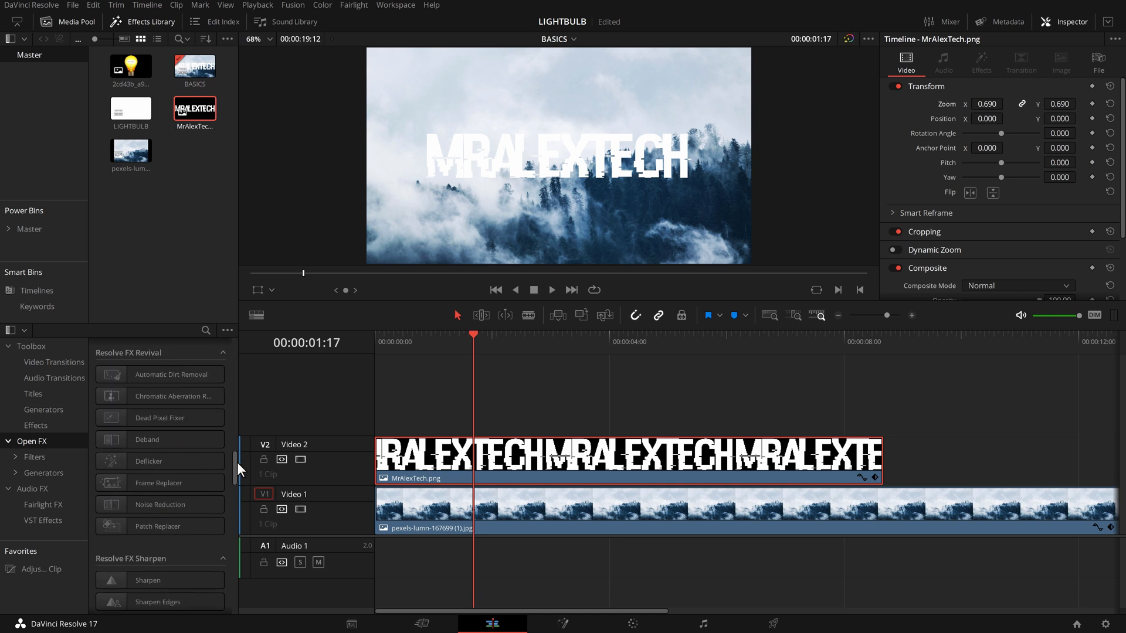
pyautogui.scroll(-3)
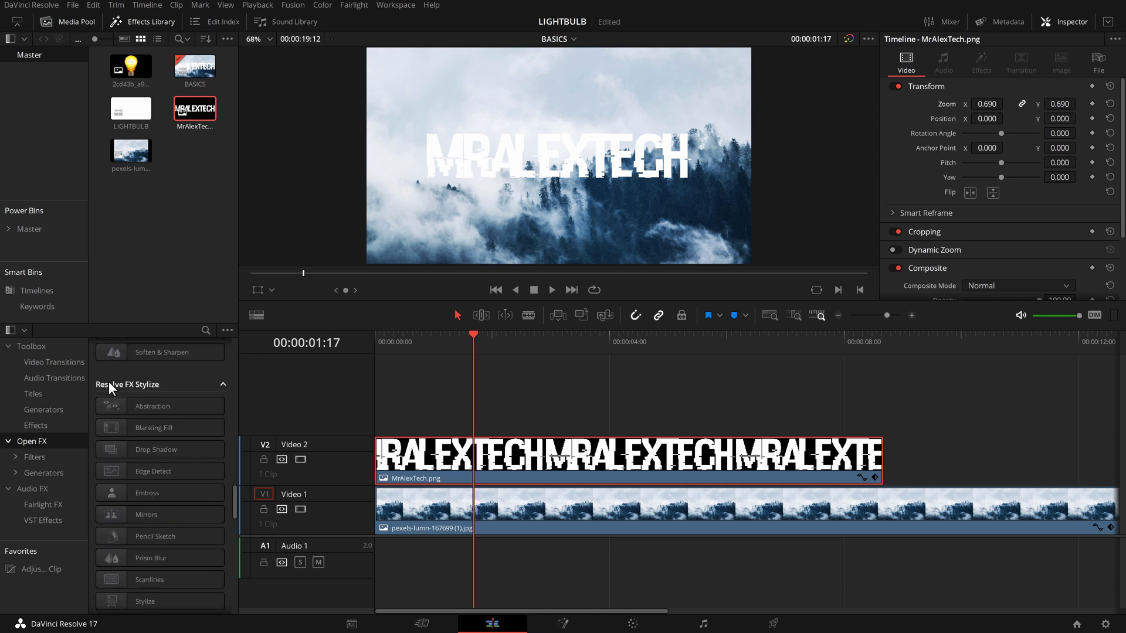
pyautogui.moveTo(145, 392)
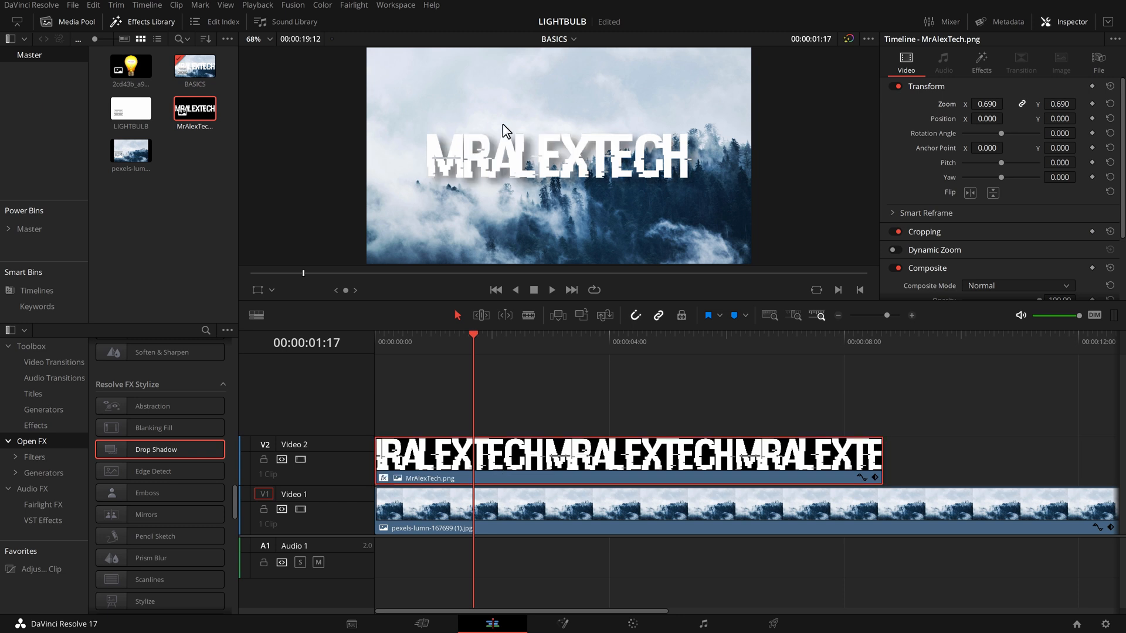
pyautogui.moveTo(612, 183)
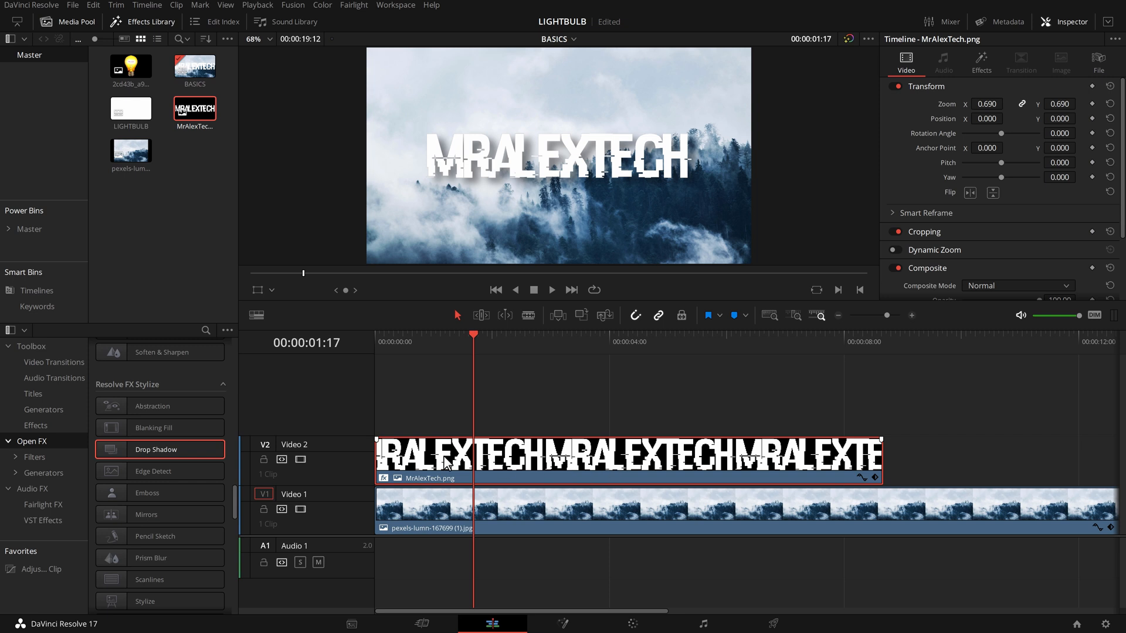
pyautogui.moveTo(639, 474)
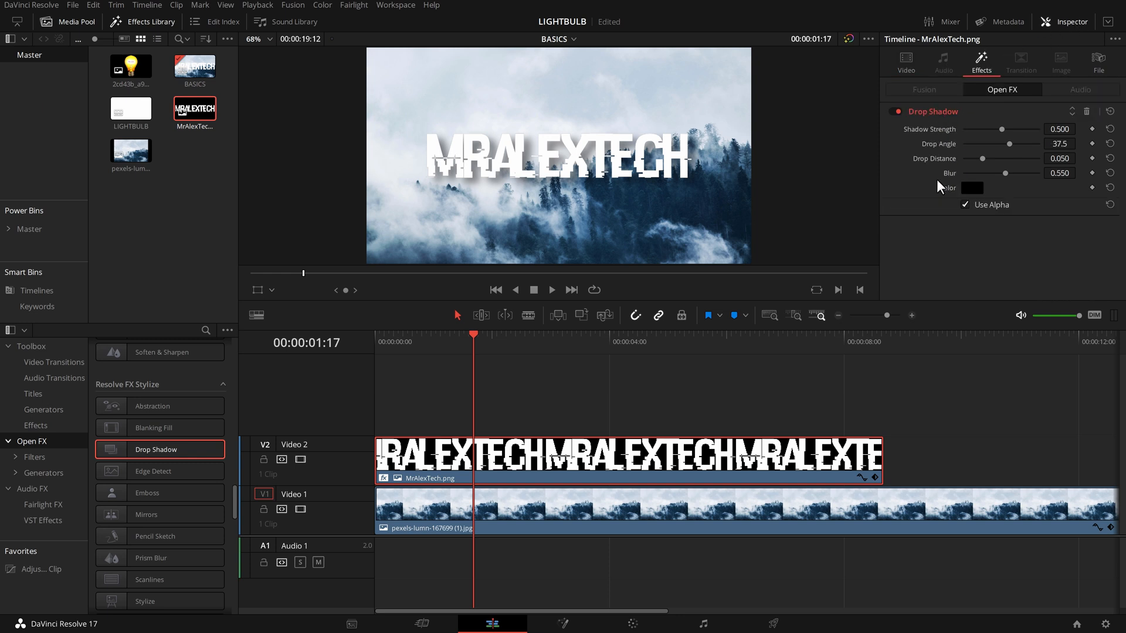
pyautogui.moveTo(945, 149)
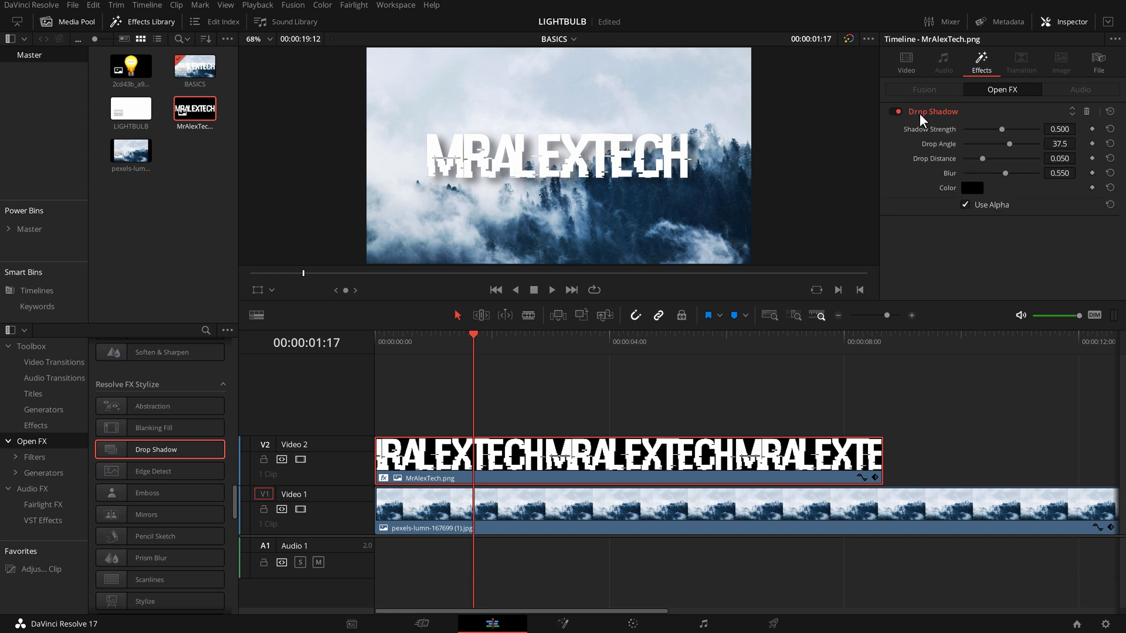
# Set the logo's Shadow Strength to 0.752, Drop Angle to 90.7 and Drop Distance to 0.088.
pyautogui.moveTo(995, 129); pyautogui.dragTo(980, 129)
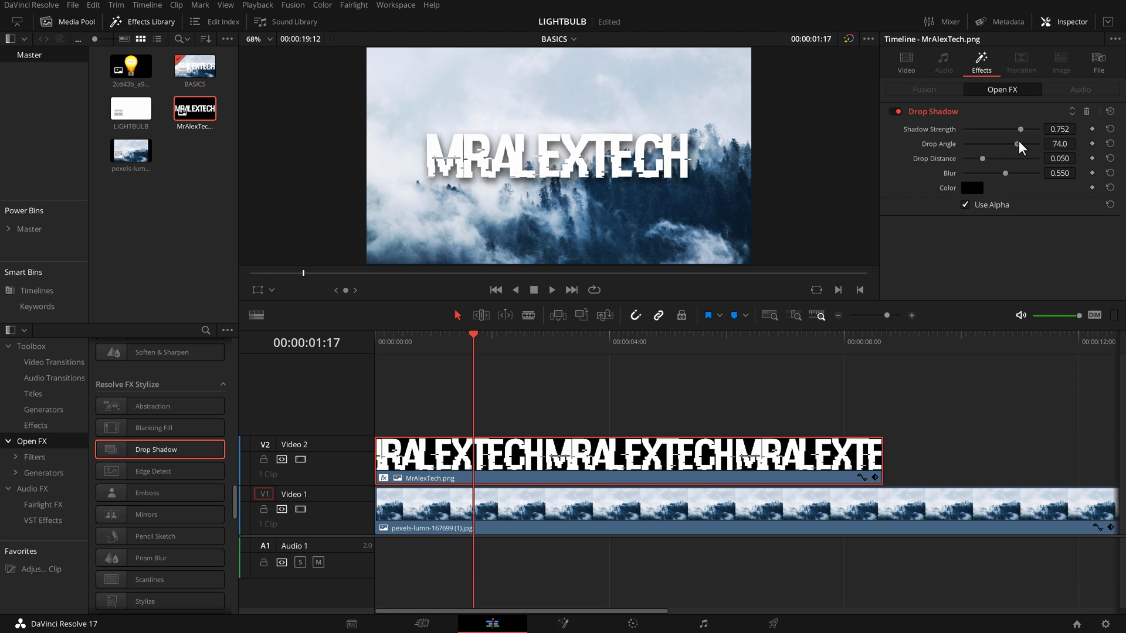
pyautogui.moveTo(1014, 143); pyautogui.dragTo(1027, 143)
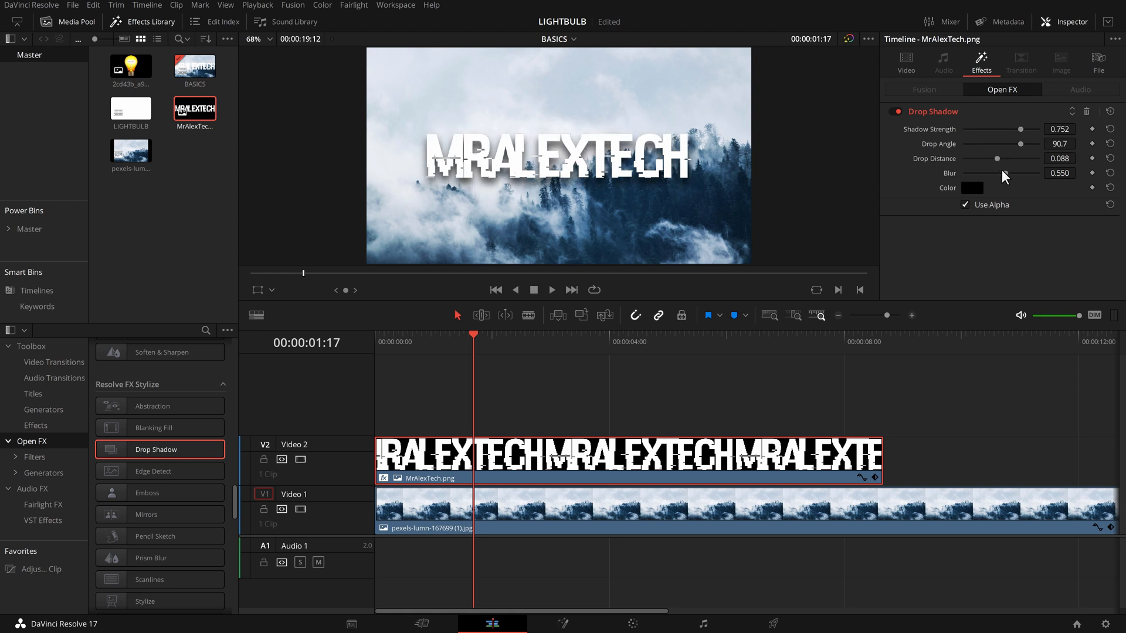
pyautogui.moveTo(1006, 174); pyautogui.dragTo(1032, 173)
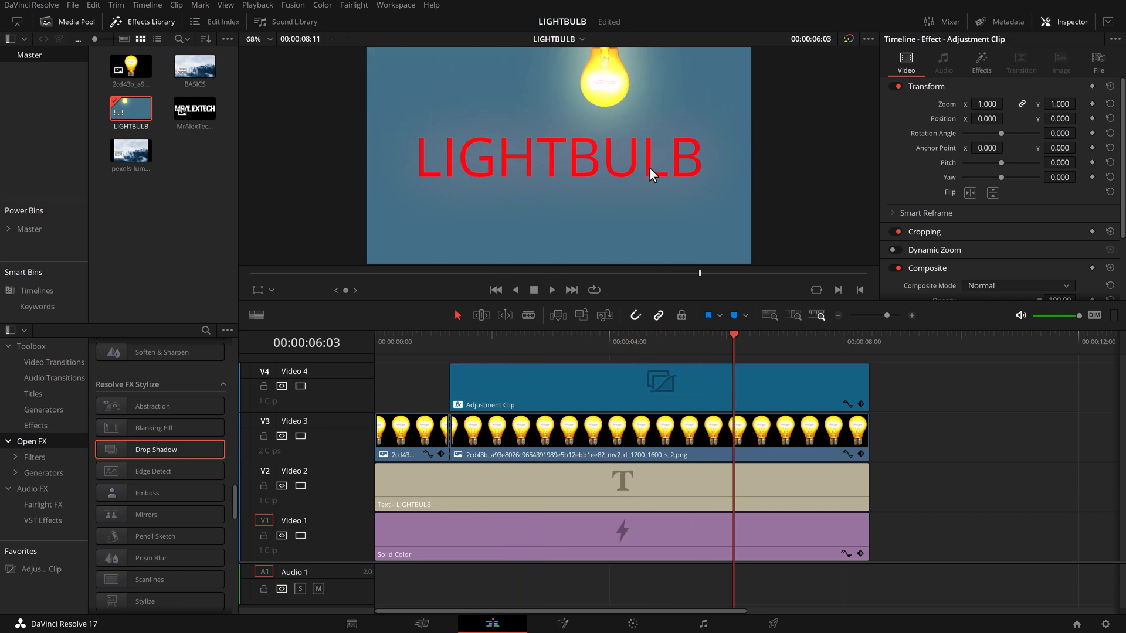
pyautogui.moveTo(604, 85)
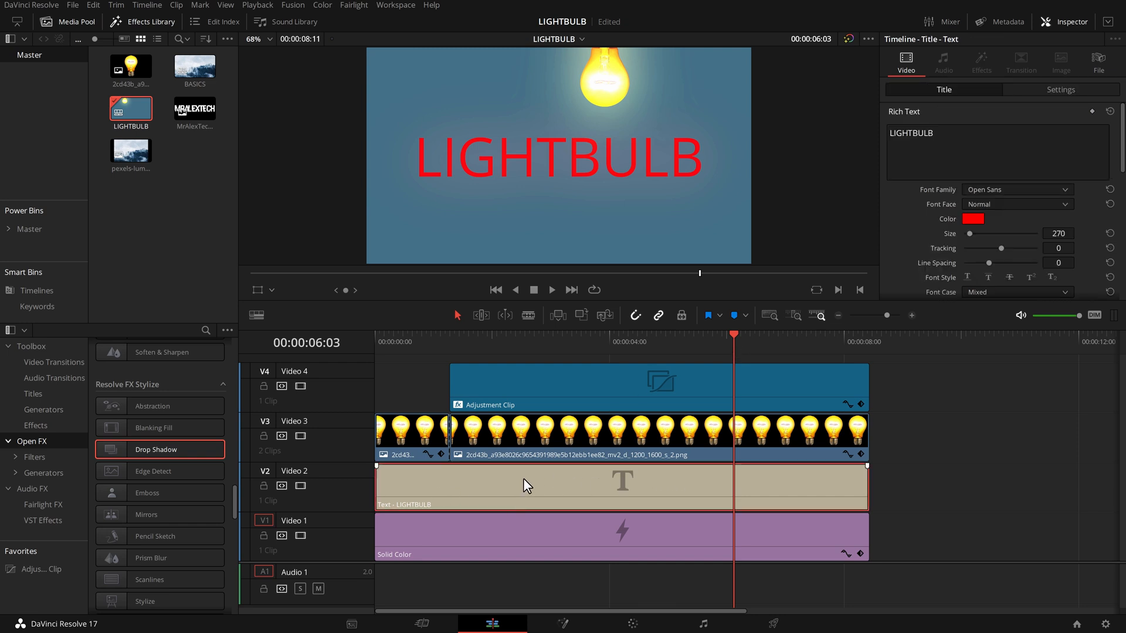
pyautogui.moveTo(641, 503)
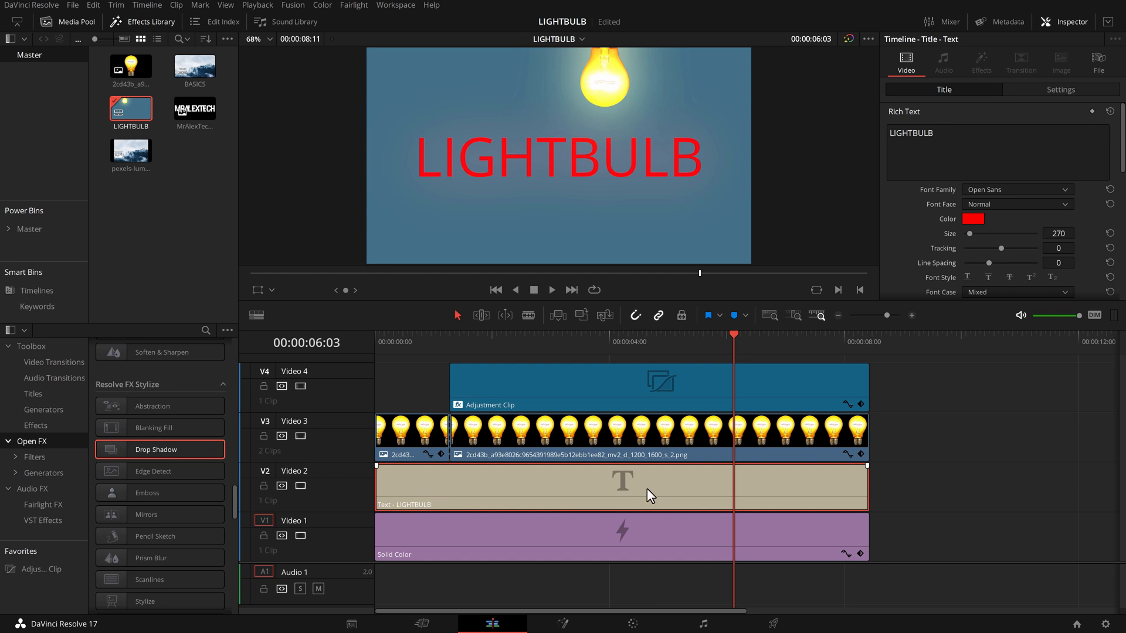
pyautogui.moveTo(629, 490)
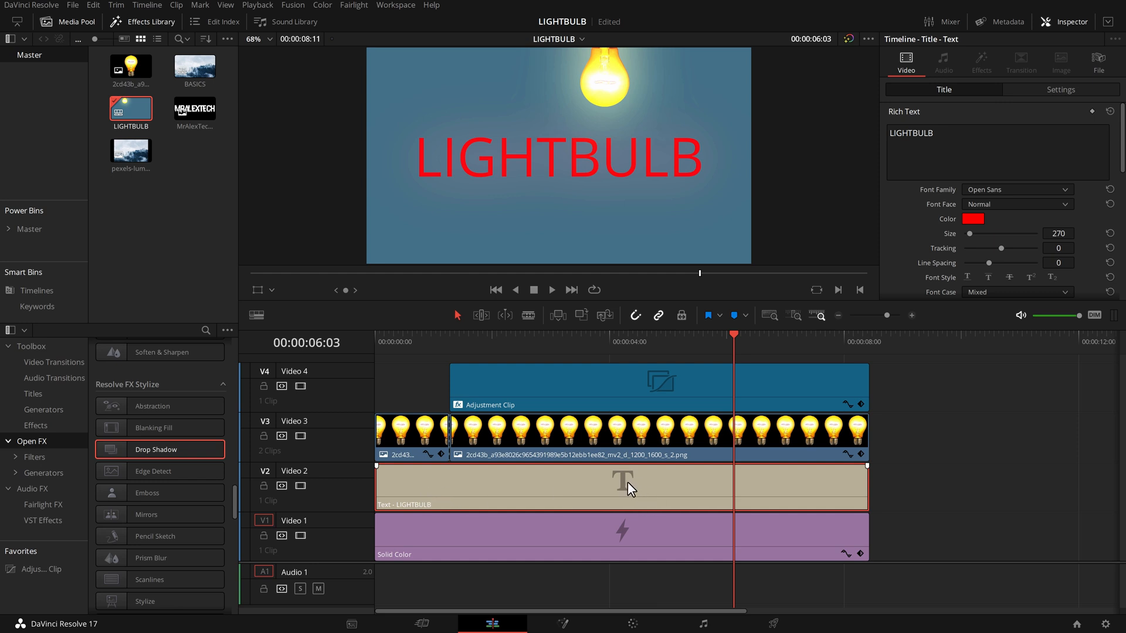
pyautogui.moveTo(734, 349)
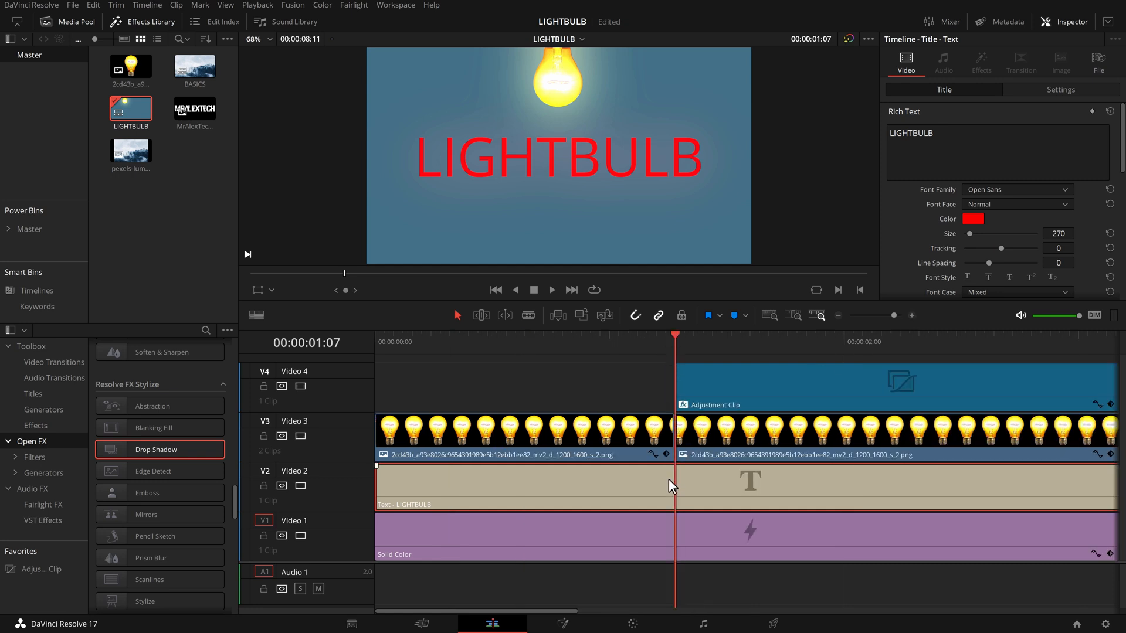
pyautogui.moveTo(690, 392)
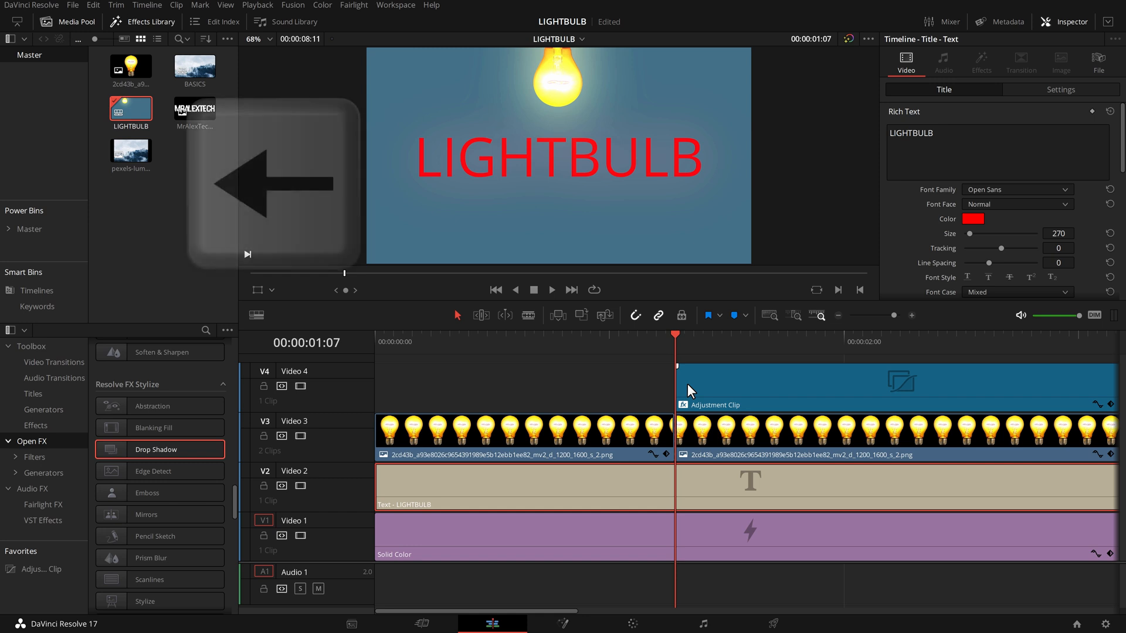
# Step the playhead back one frame to rest just before the adjustment clip.
pyautogui.press('Left')
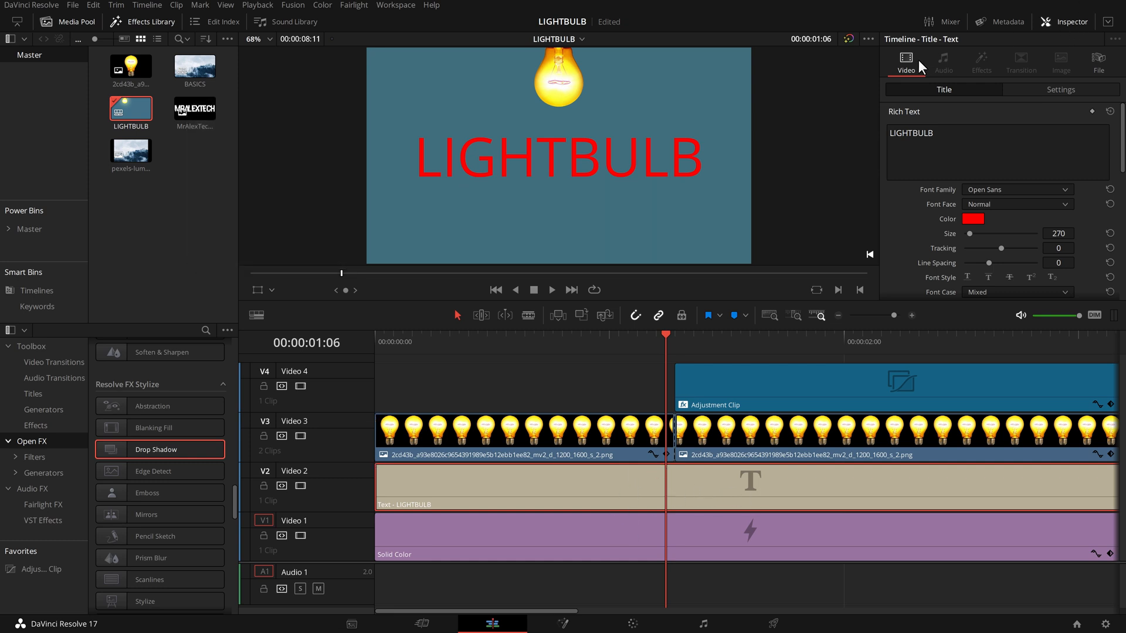
# Reach the Drop Shadow controls and move to a later frame for the -73 Offset Y keyframe.
pyautogui.scroll(-3)
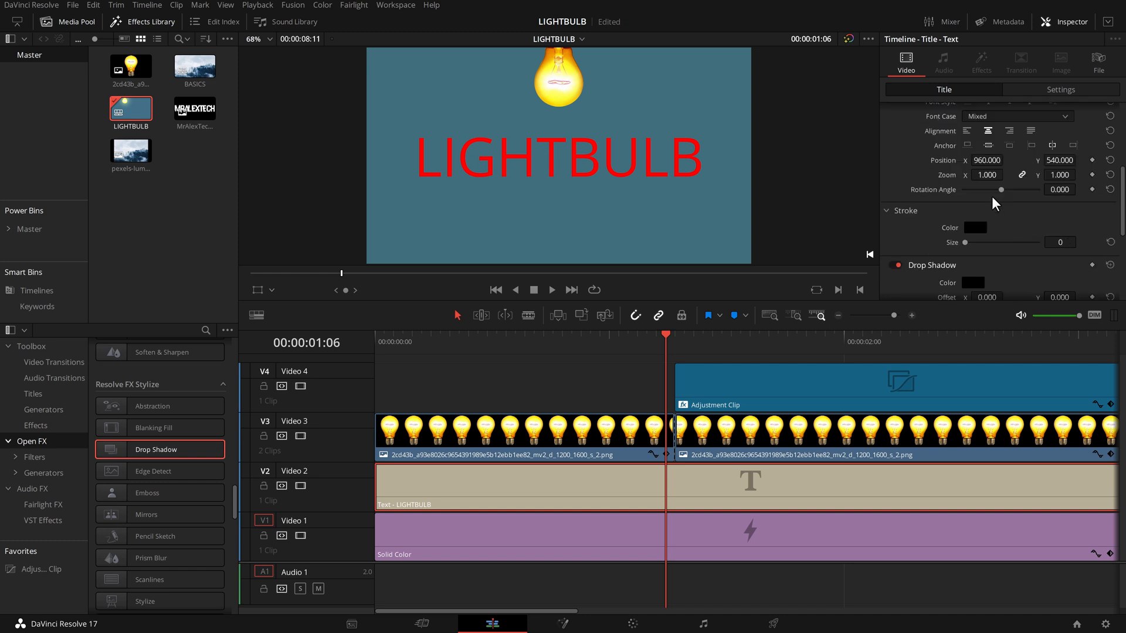
pyautogui.scroll(-3)
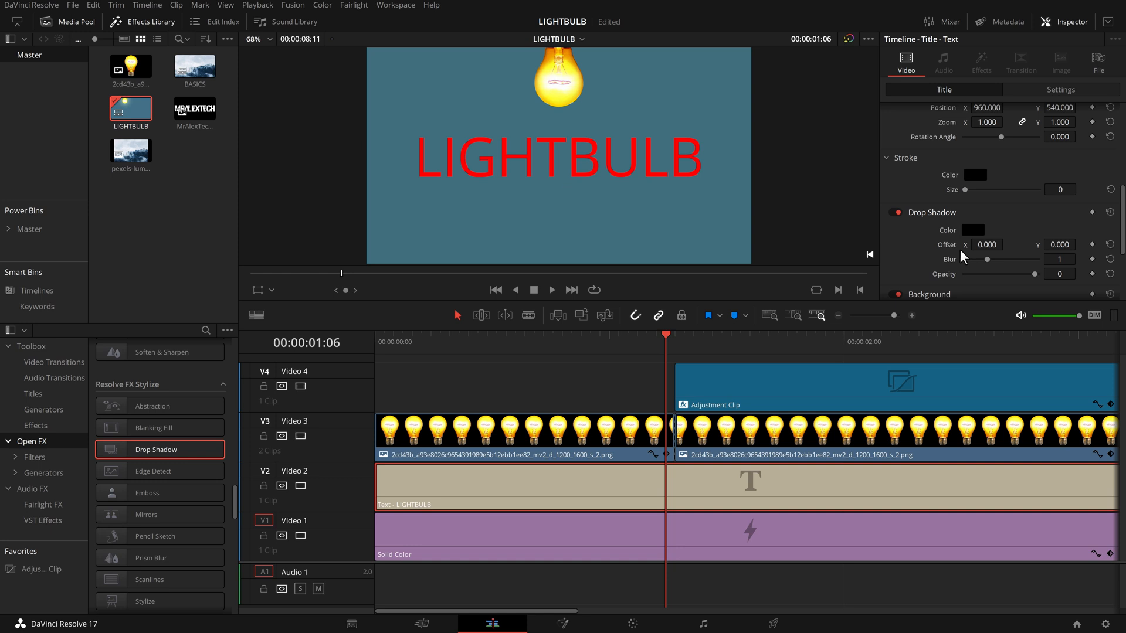
pyautogui.moveTo(1092, 247)
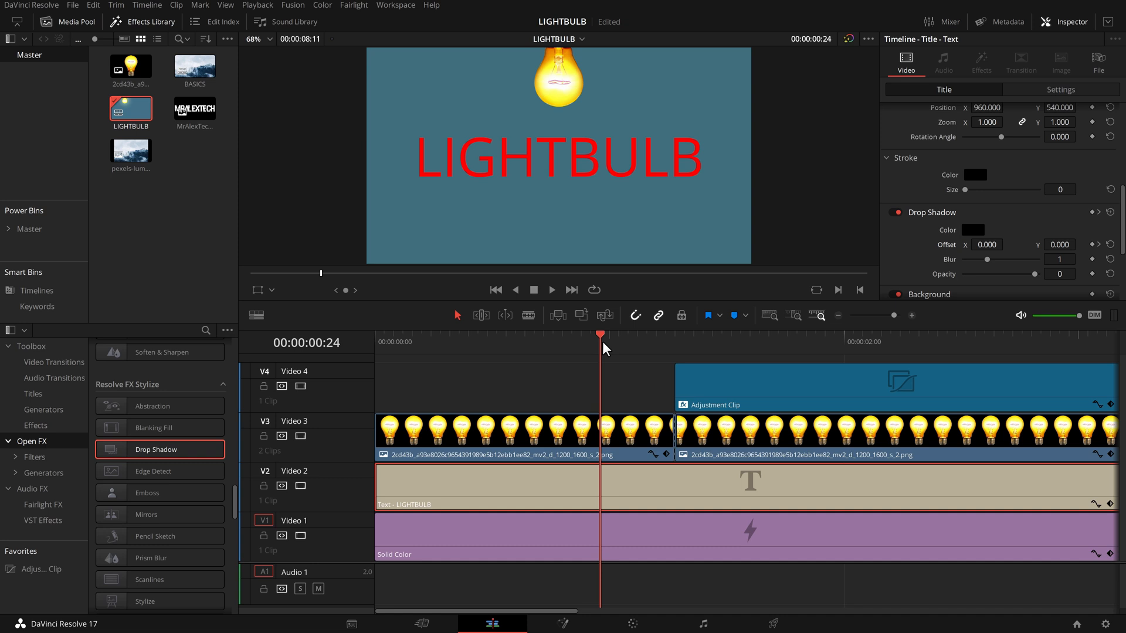
pyautogui.click(486, 335)
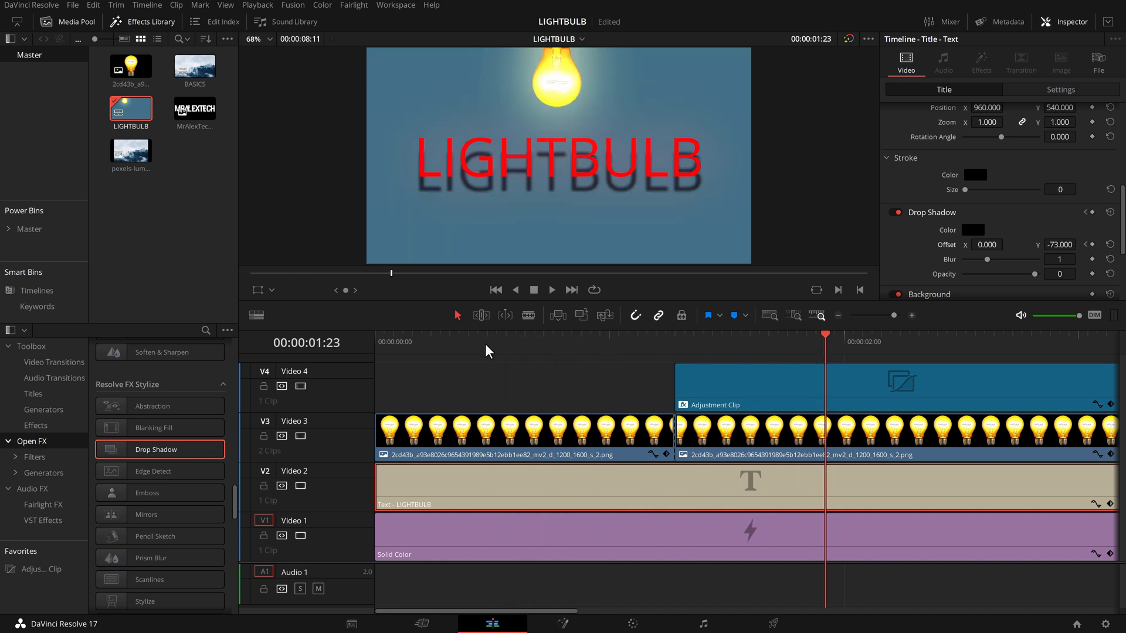
pyautogui.moveTo(846, 318)
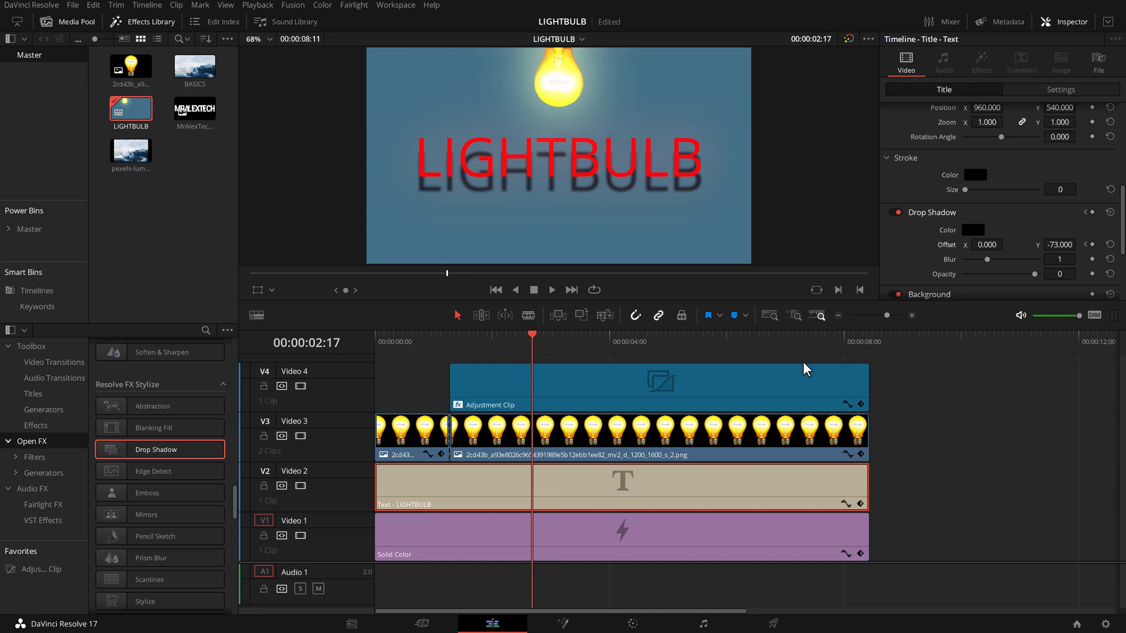
pyautogui.moveTo(989, 244)
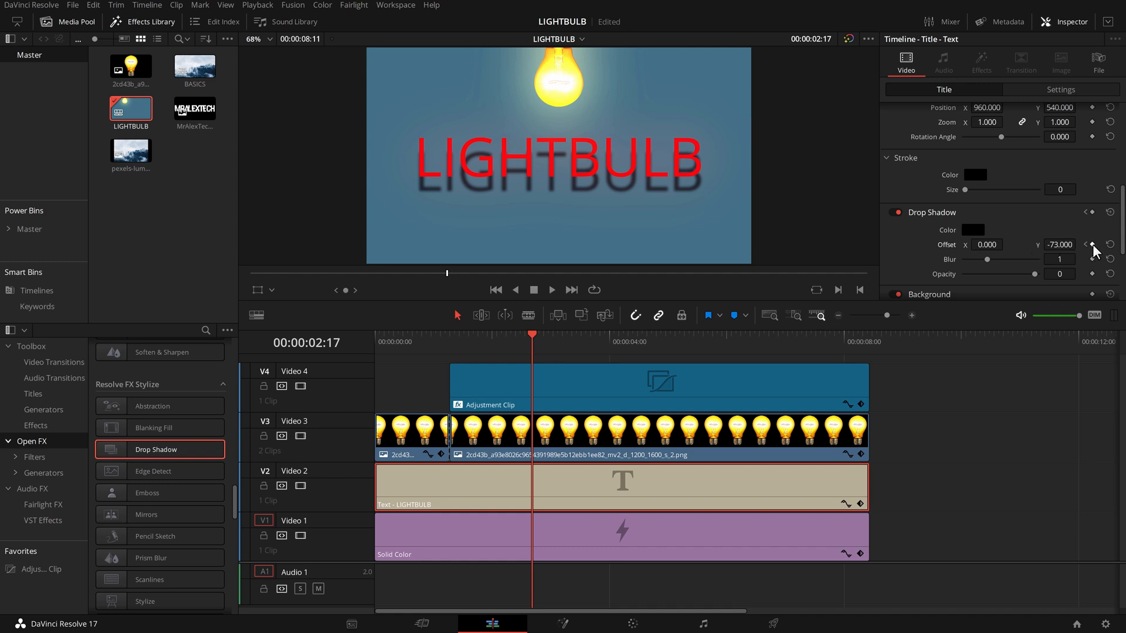
# Keyframe Offset at 02:17, set Offset X 123 at 04:08 and -90 at 06:21, then return to the start.
pyautogui.click(552, 334)
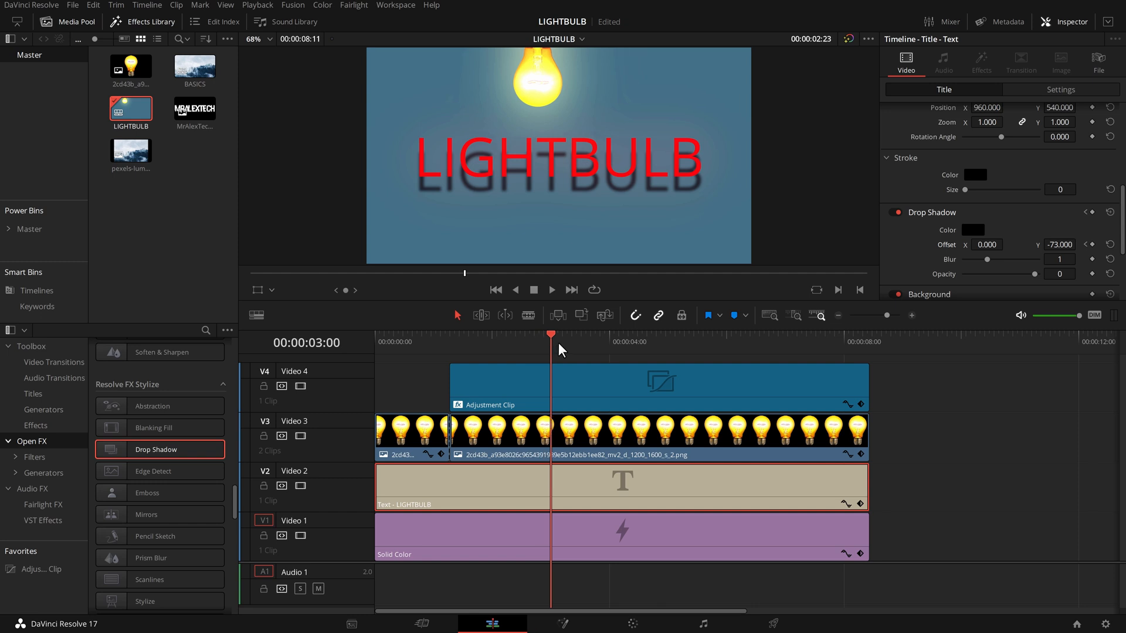
pyautogui.click(629, 334)
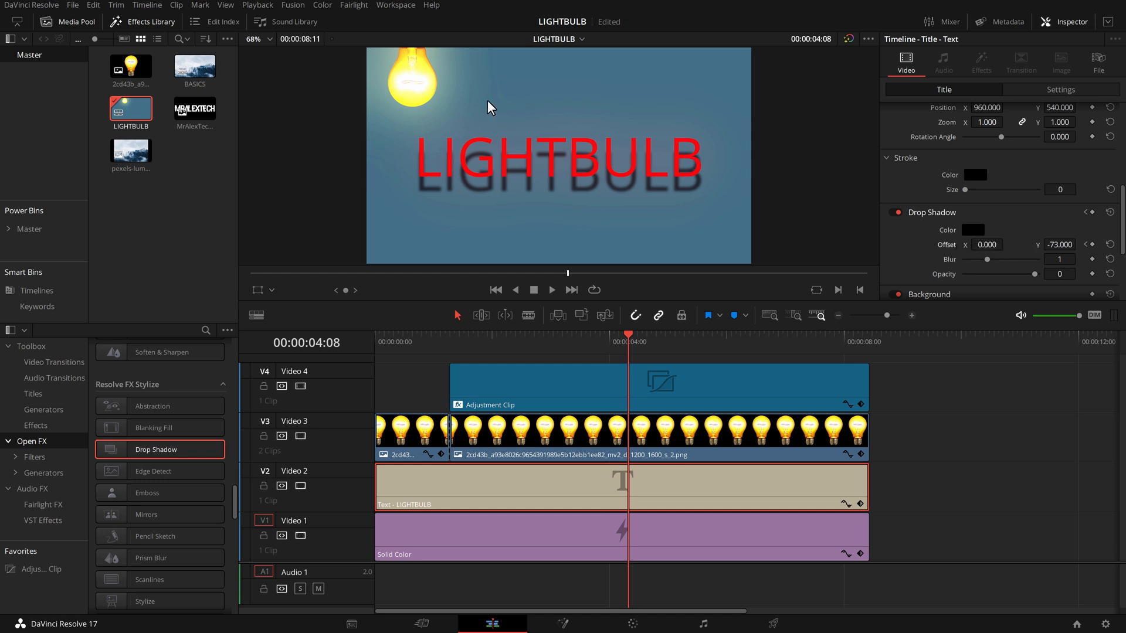
pyautogui.moveTo(984, 248)
pyautogui.write('123.000')
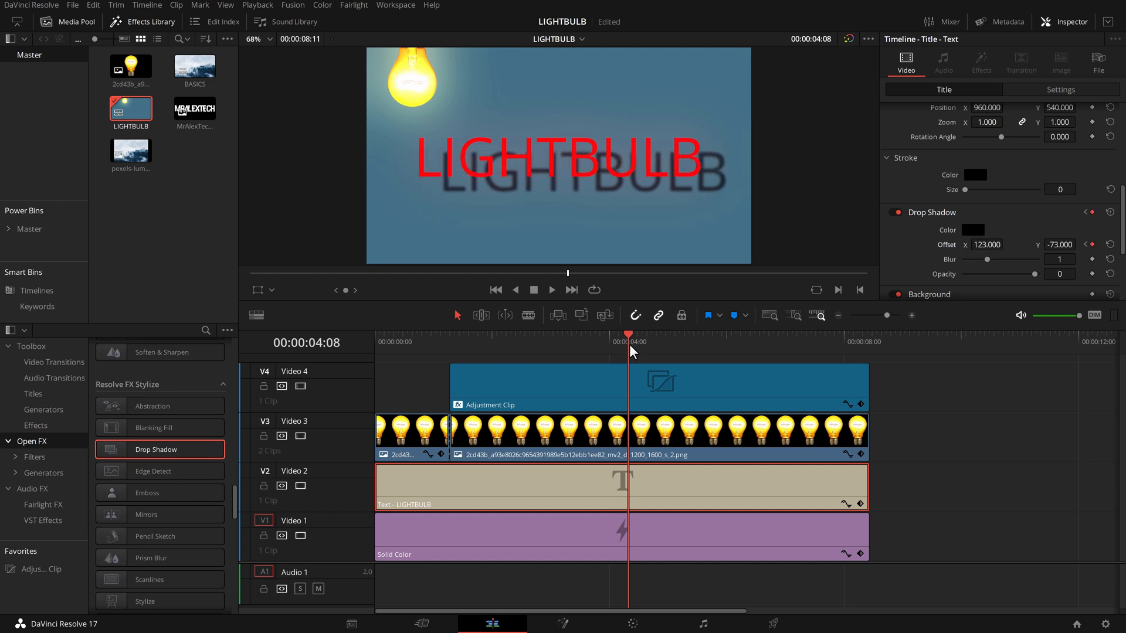
pyautogui.click(740, 334)
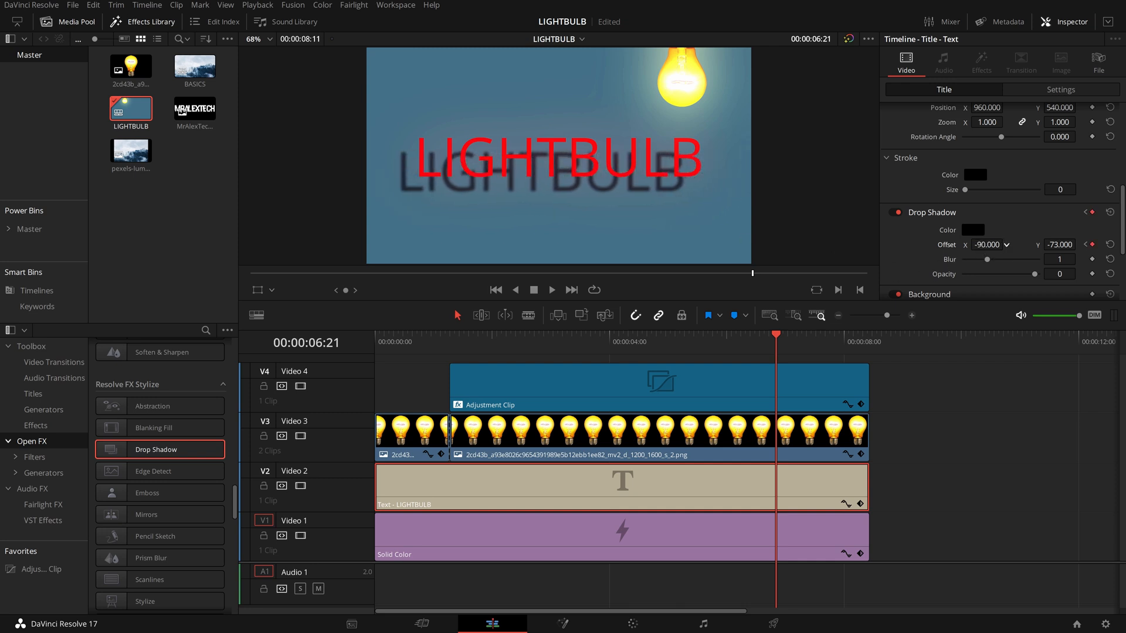
pyautogui.click(430, 334)
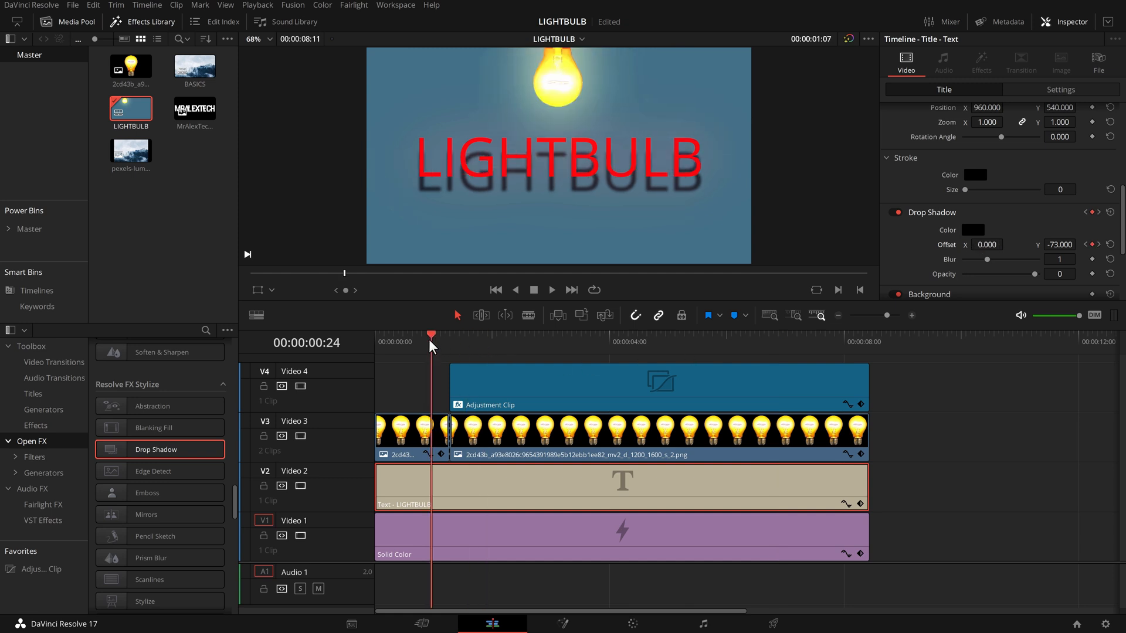